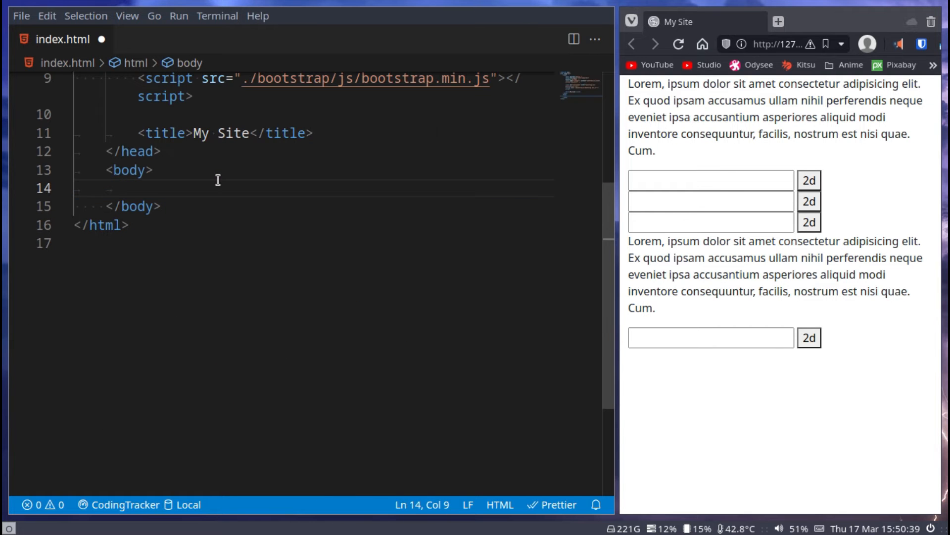
Add a 'Hello World' paragraph and a duplicate line as an h1 heading, then save
type("<p></p>")
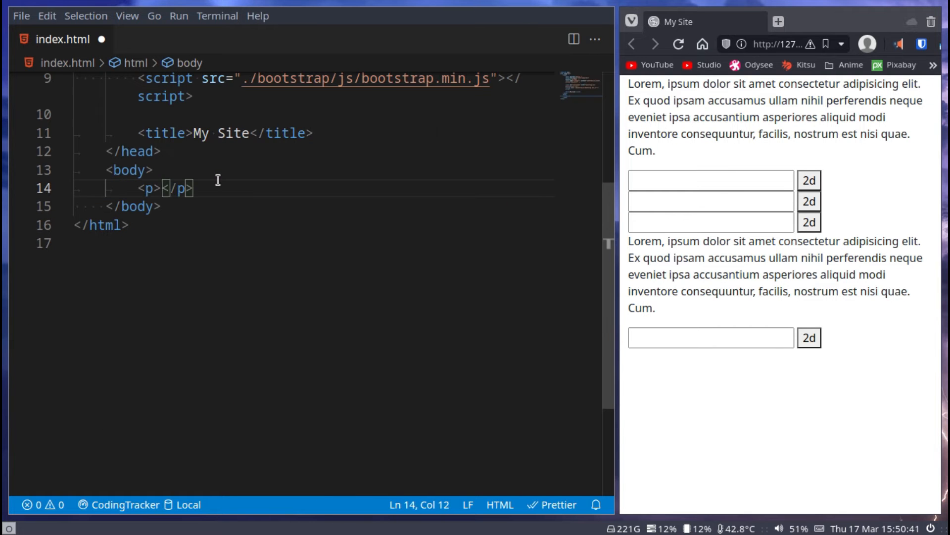
type("Hello")
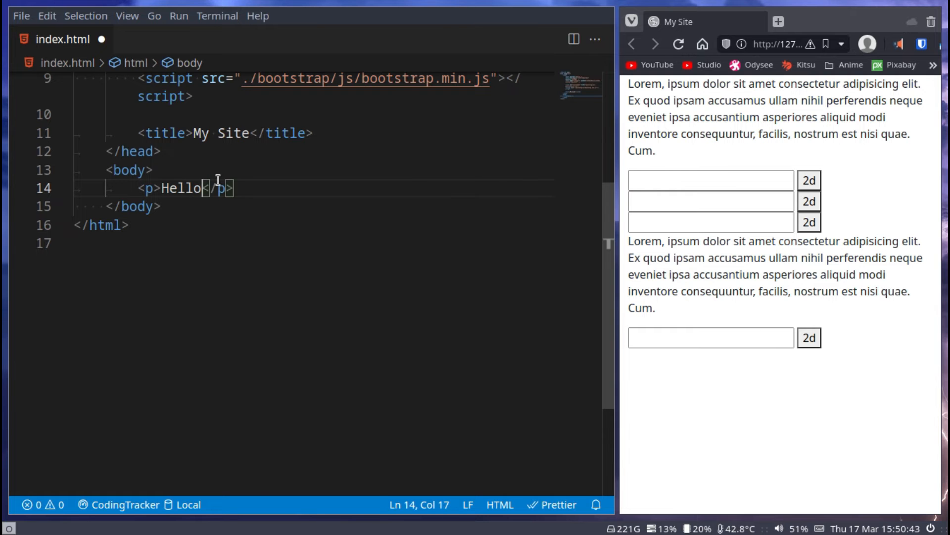
type("World")
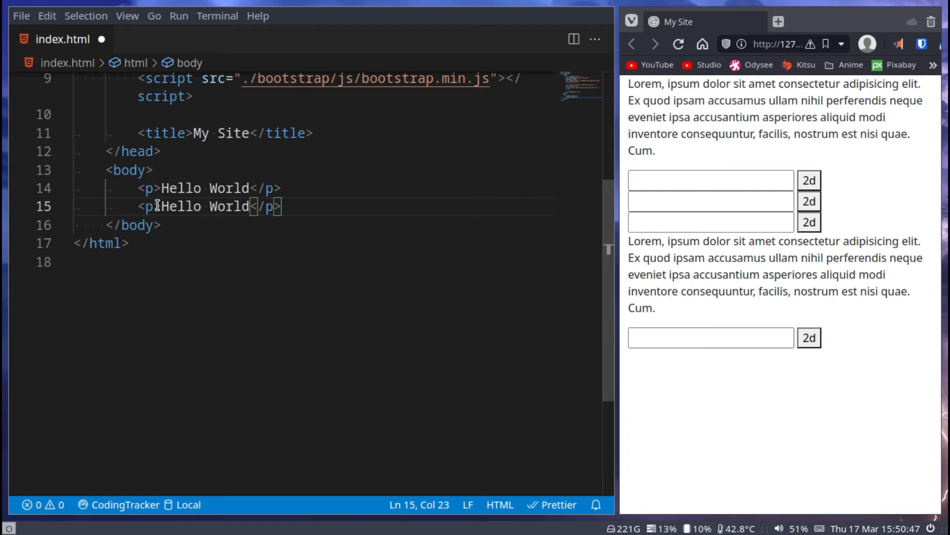
type("h1")
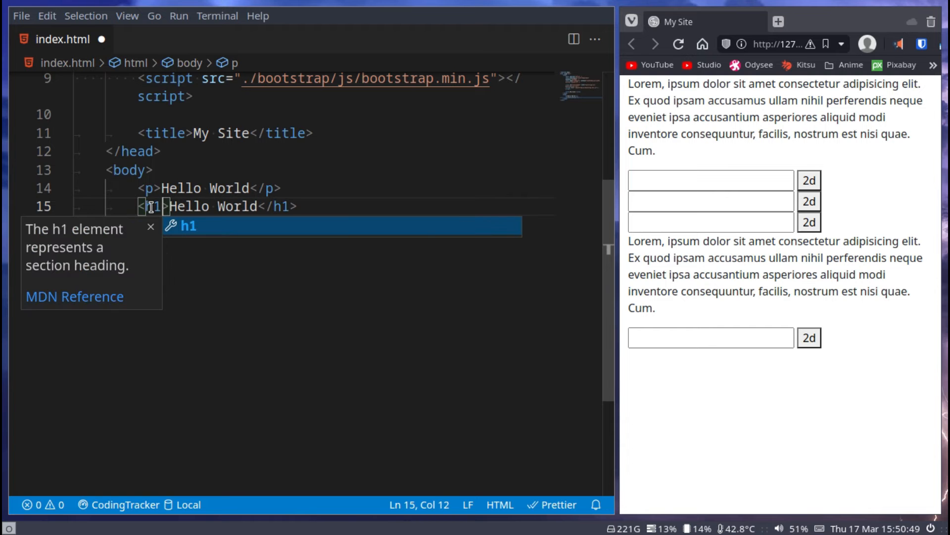
key("ctrl+s")
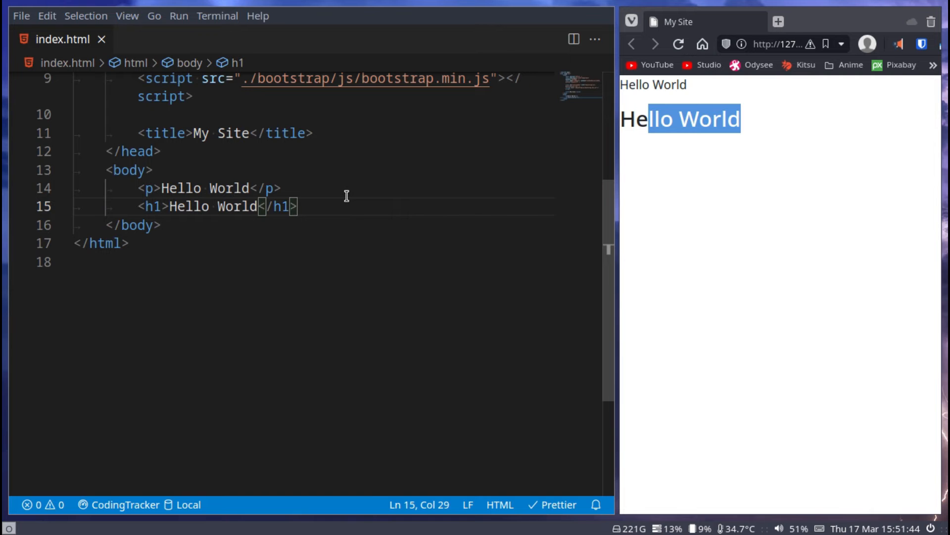
Give the paragraph a heading class and step its value through h2, h3 and on to h6
left_click(158, 188)
type(" class=\"h1\"")
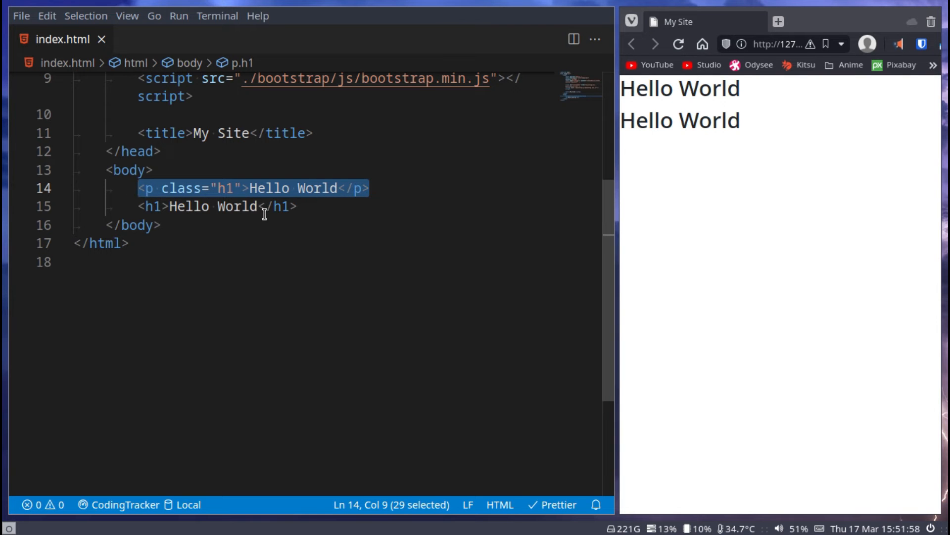
left_click(397, 188)
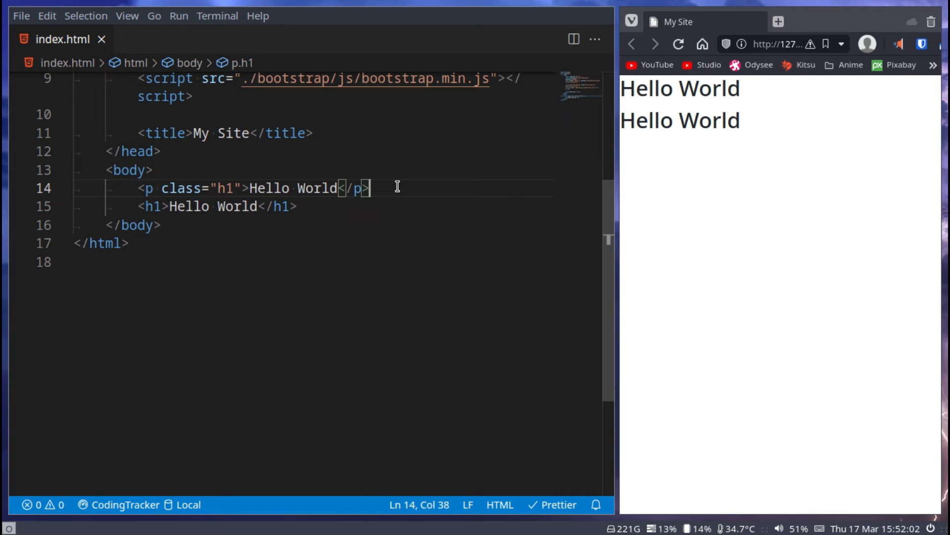
mouse_move(281, 207)
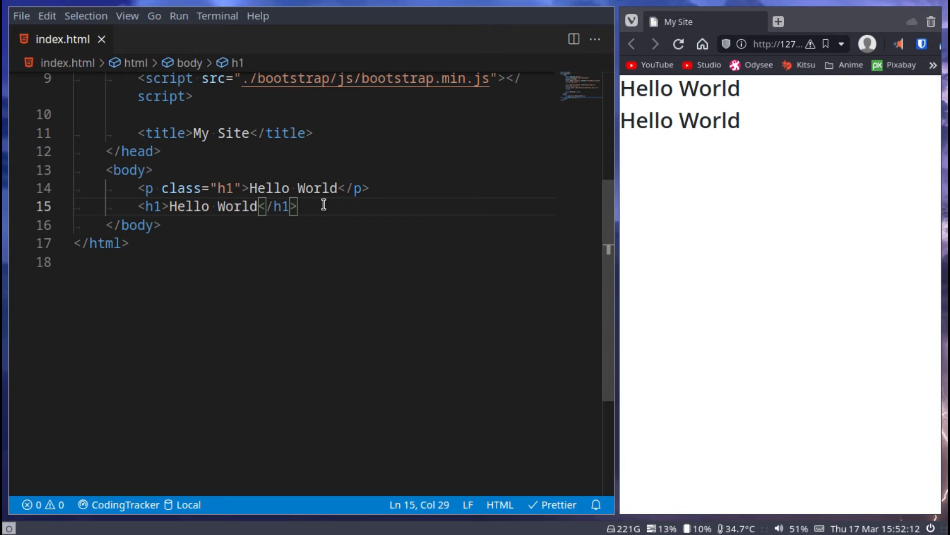
left_click(249, 188)
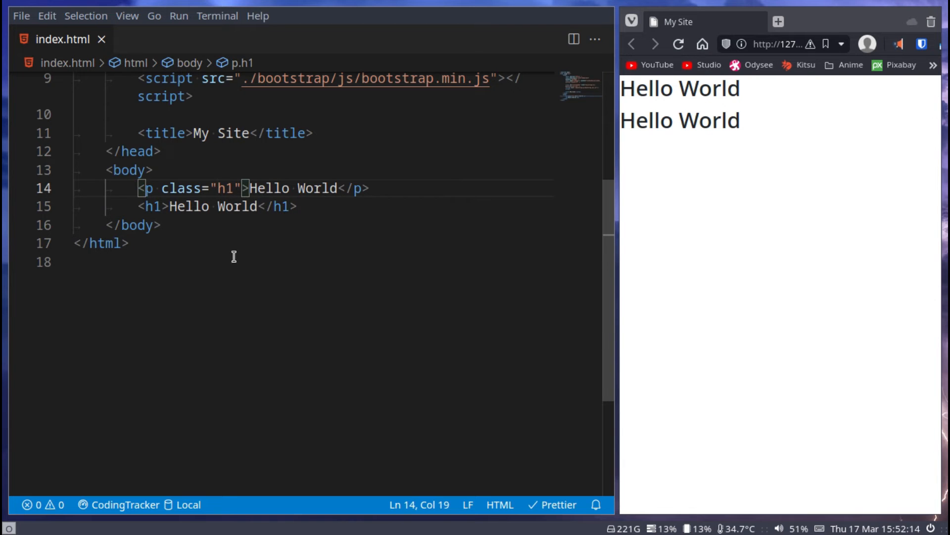
type("2")
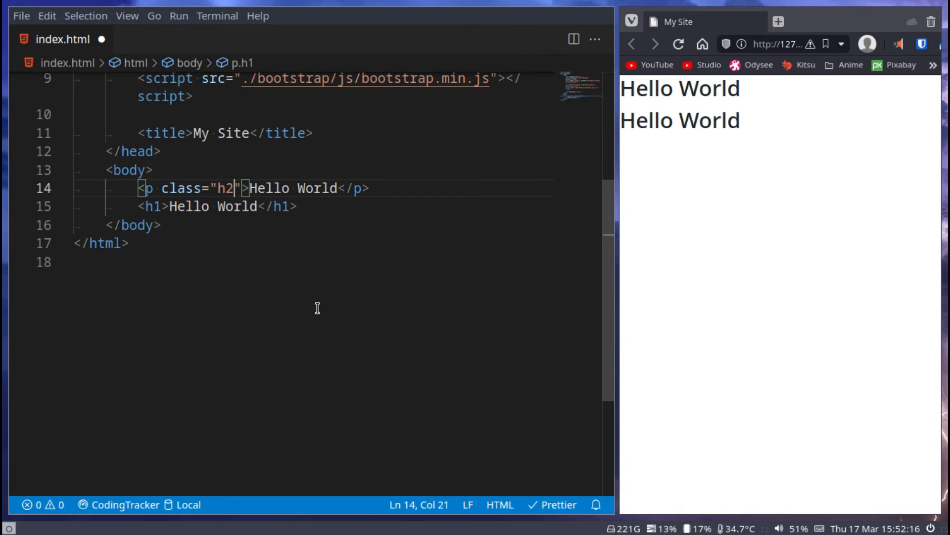
type("3")
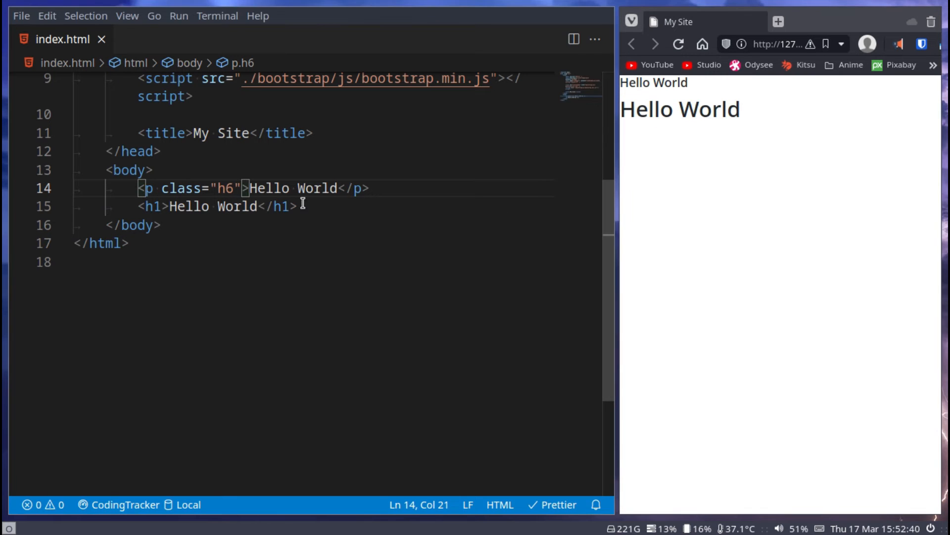
mouse_move(828, 104)
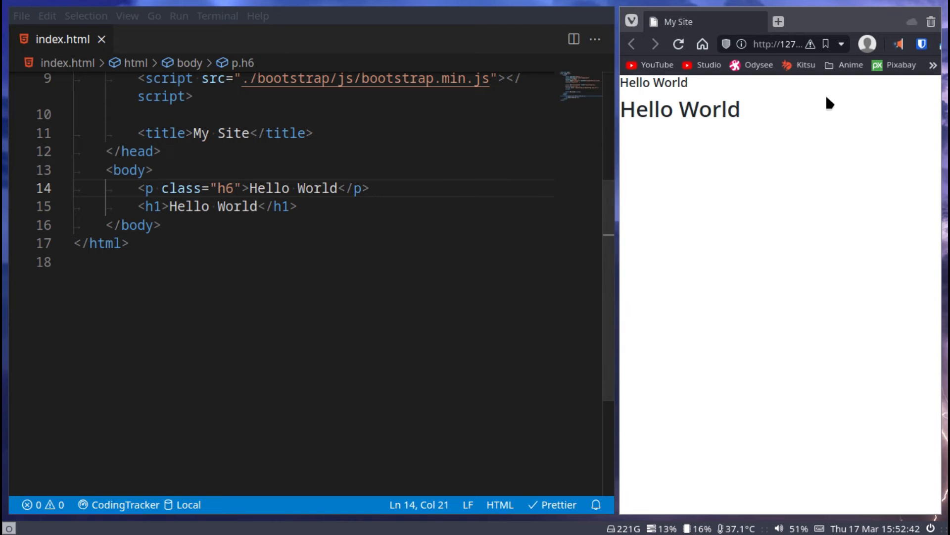
Replace the paragraph's h6 class with display-1 and save
left_click(317, 206)
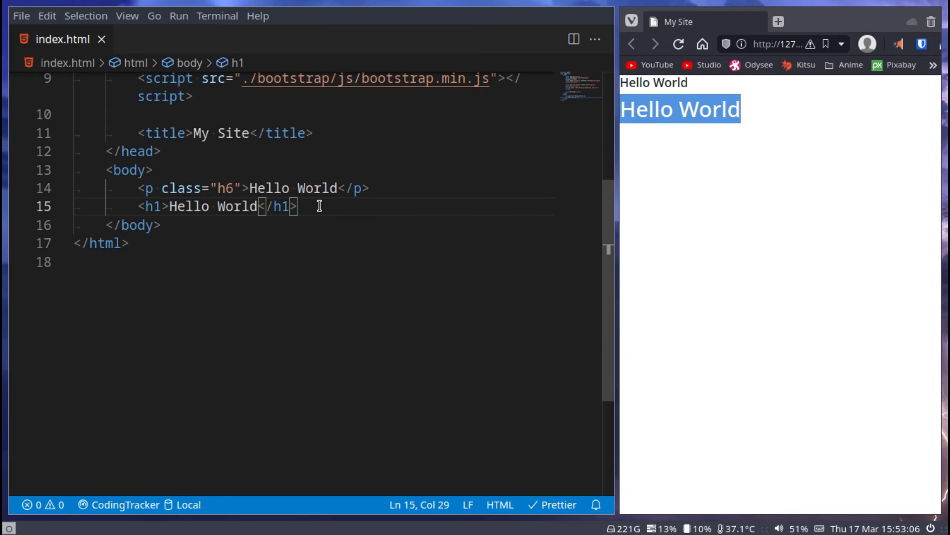
double_click(229, 188)
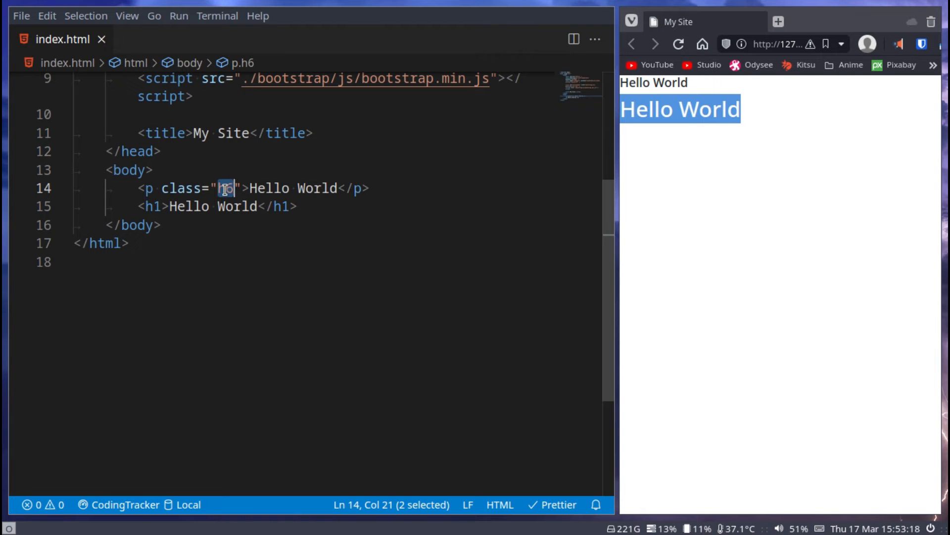
type("display")
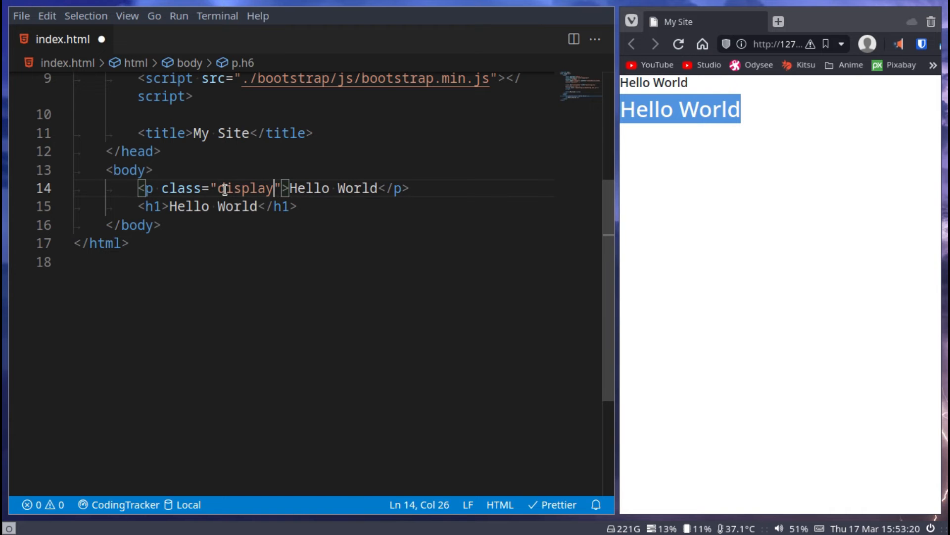
type("-1")
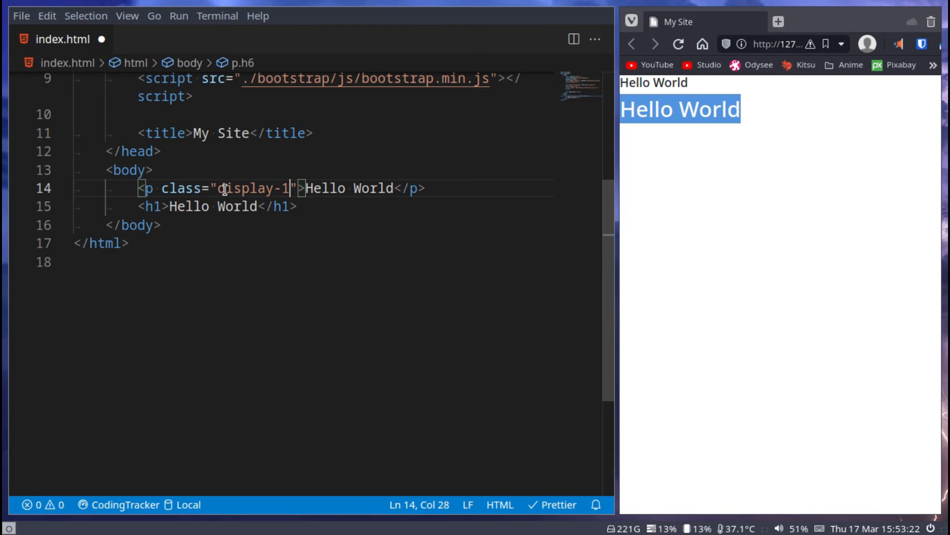
key("Ctrl+s")
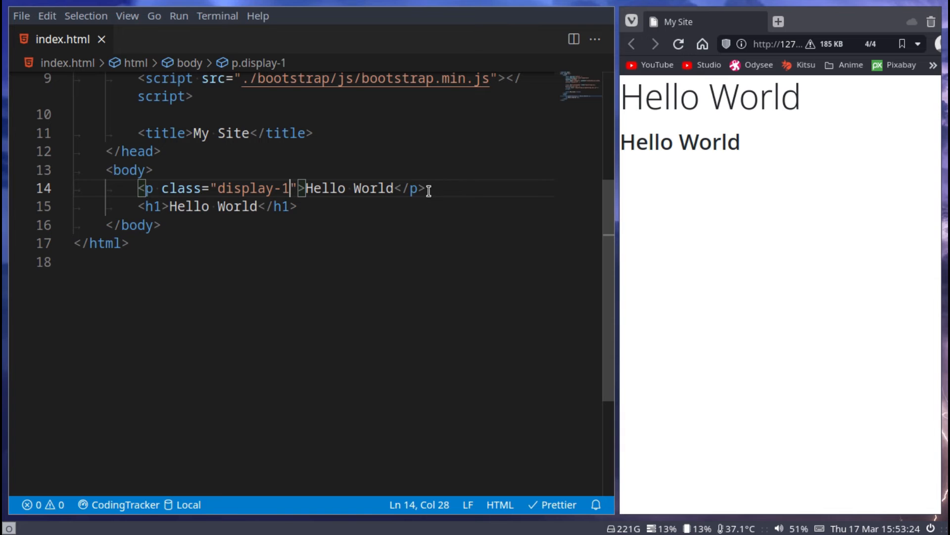
Add a plain 'Hello World' paragraph after the heading and change display-1 to display-6
double_click(751, 97)
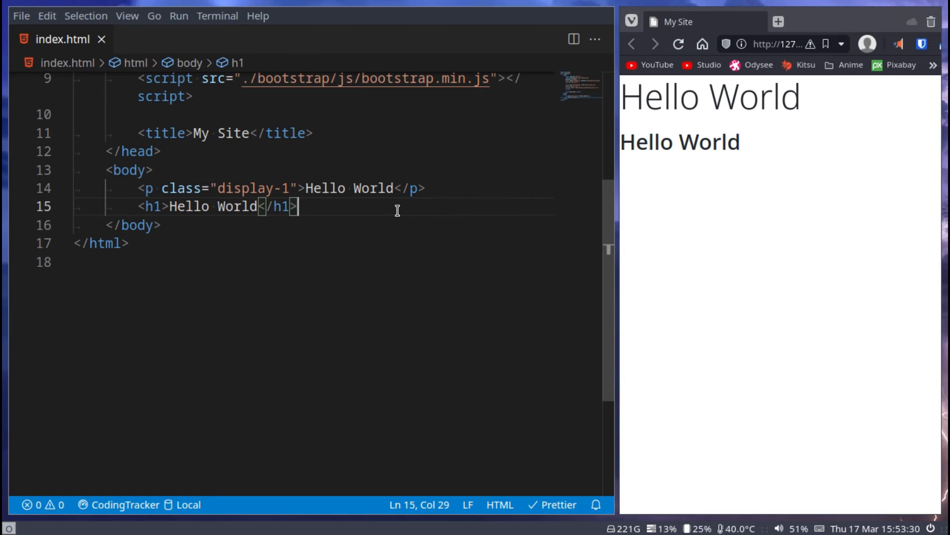
type("<p></p>")
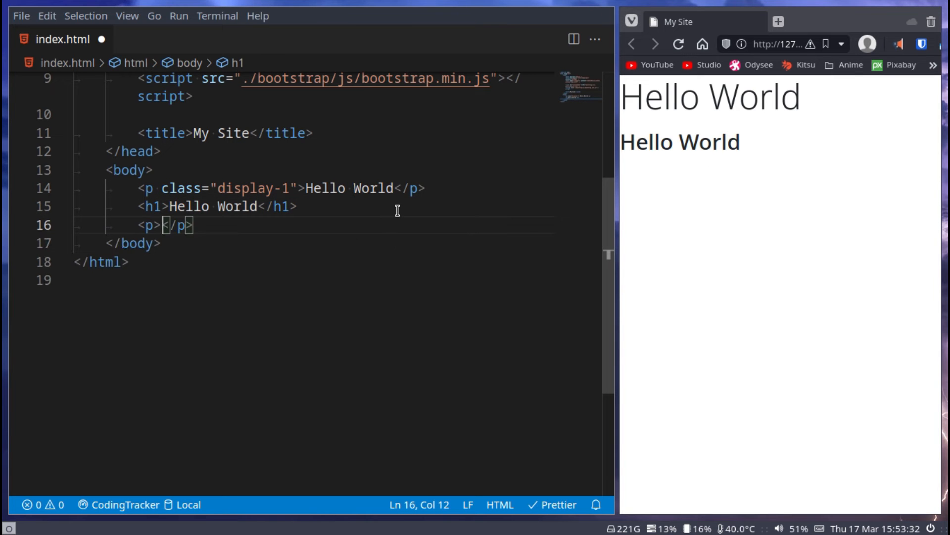
type("Hello w")
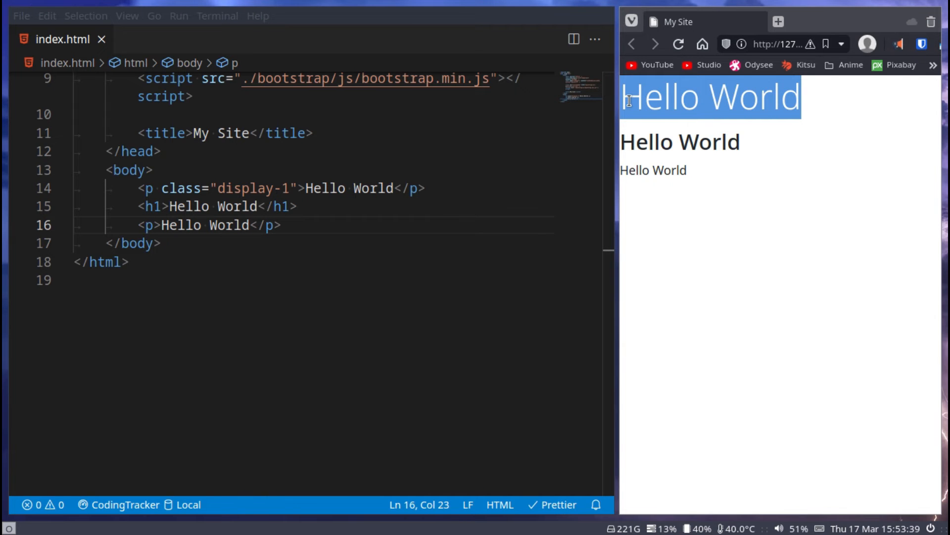
double_click(652, 170)
type("2")
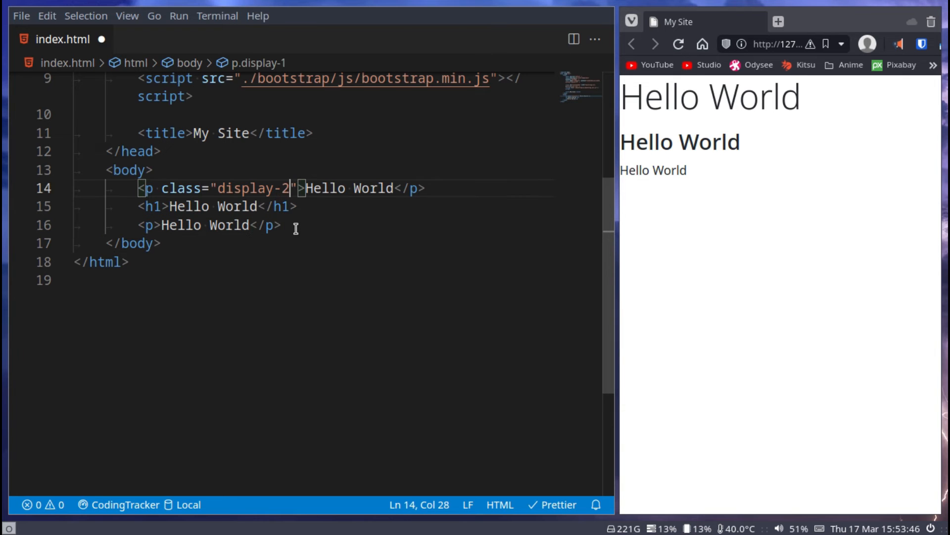
key("Ctrl+s")
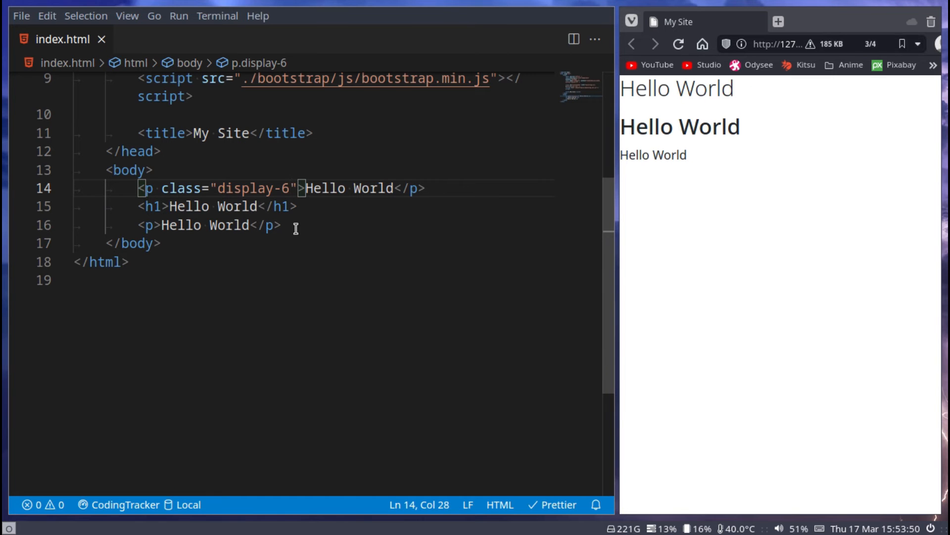
Turn the first line into an h1 with 'World' wrapped in a span of class 'small'
double_click(250, 188)
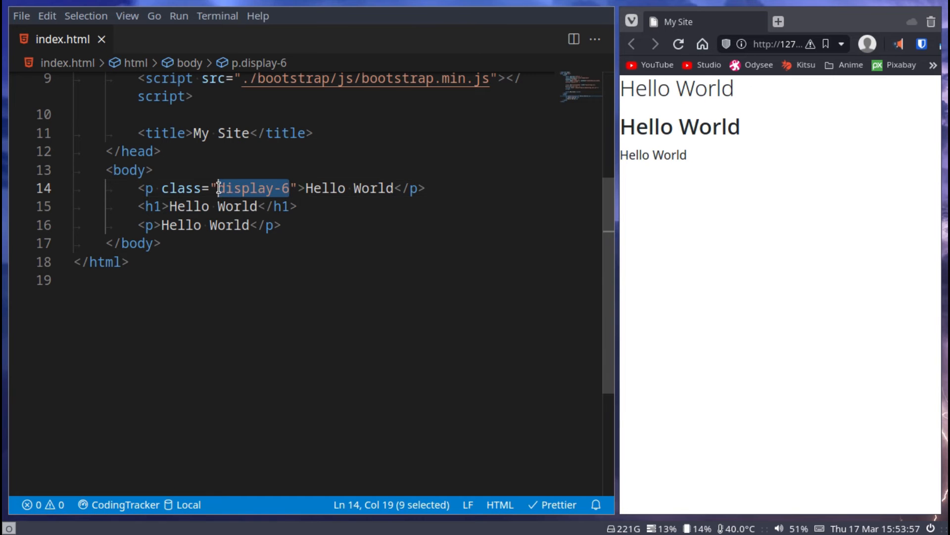
type("s")
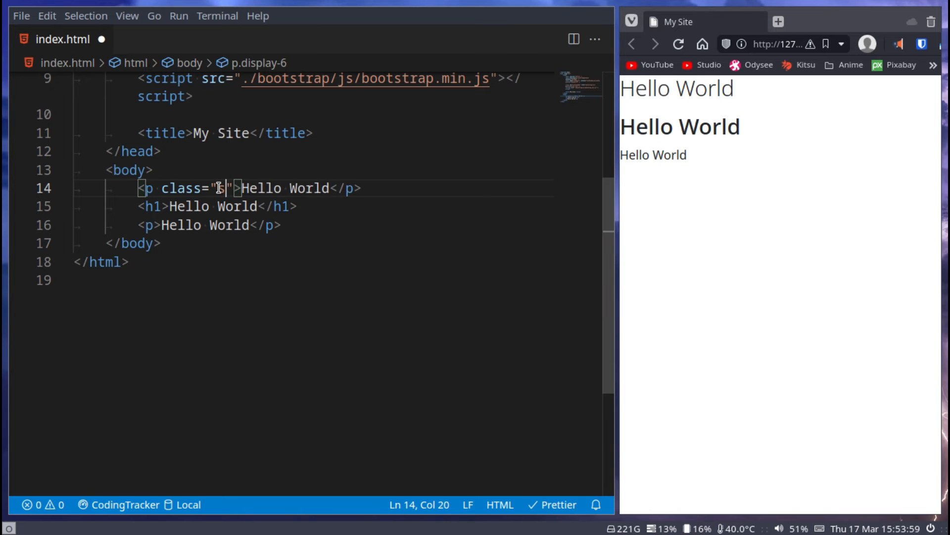
type("small")
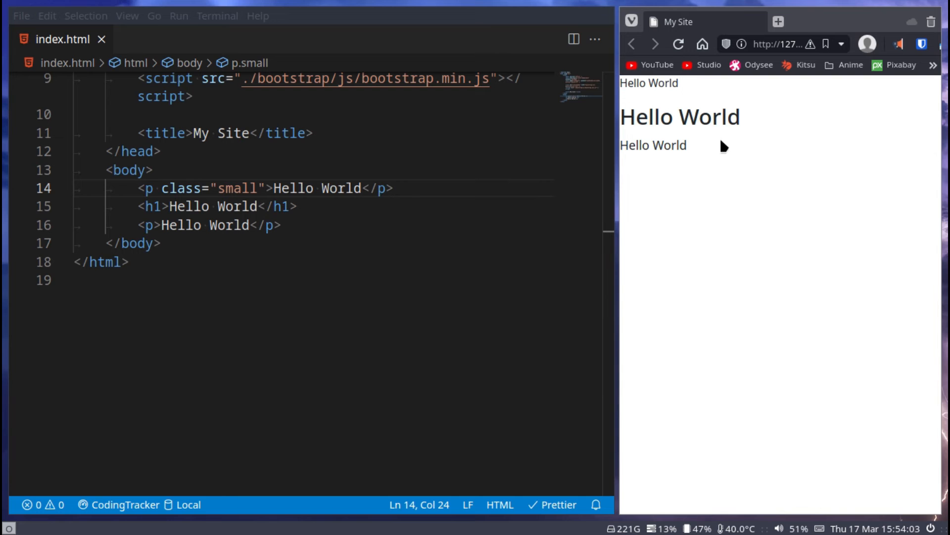
mouse_move(608, 175)
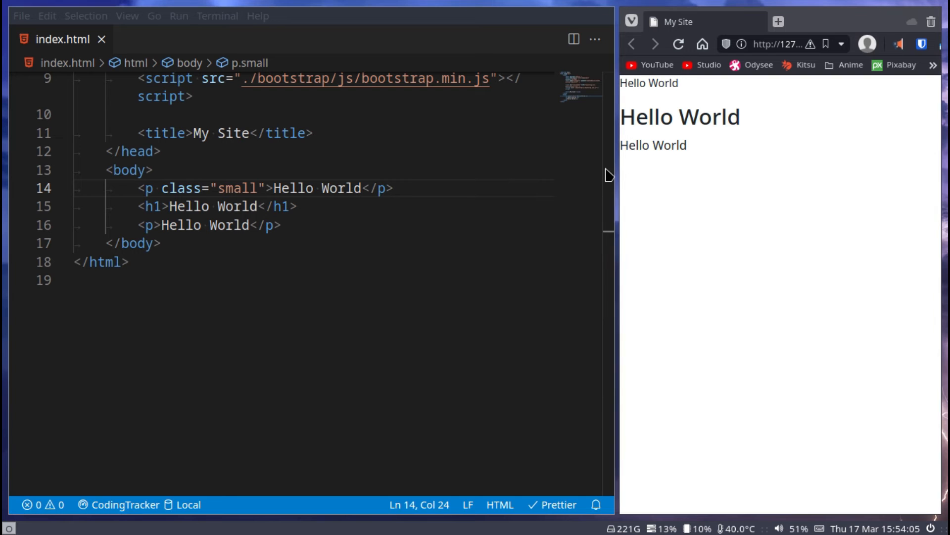
type("s")
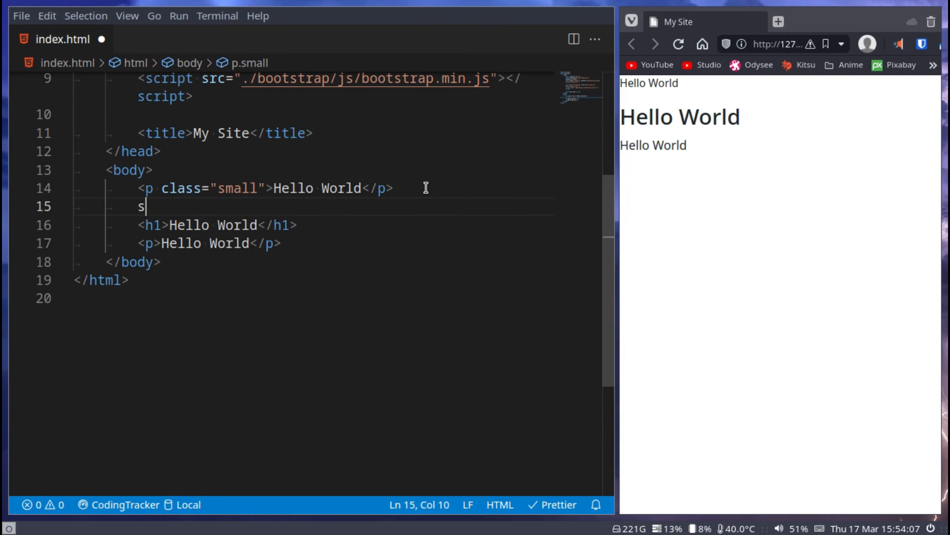
type("mall>")
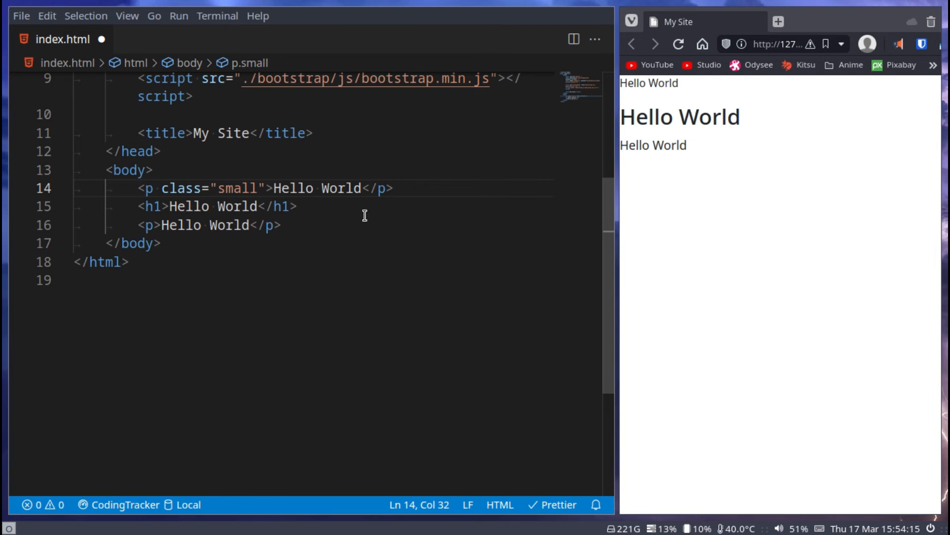
mouse_move(363, 261)
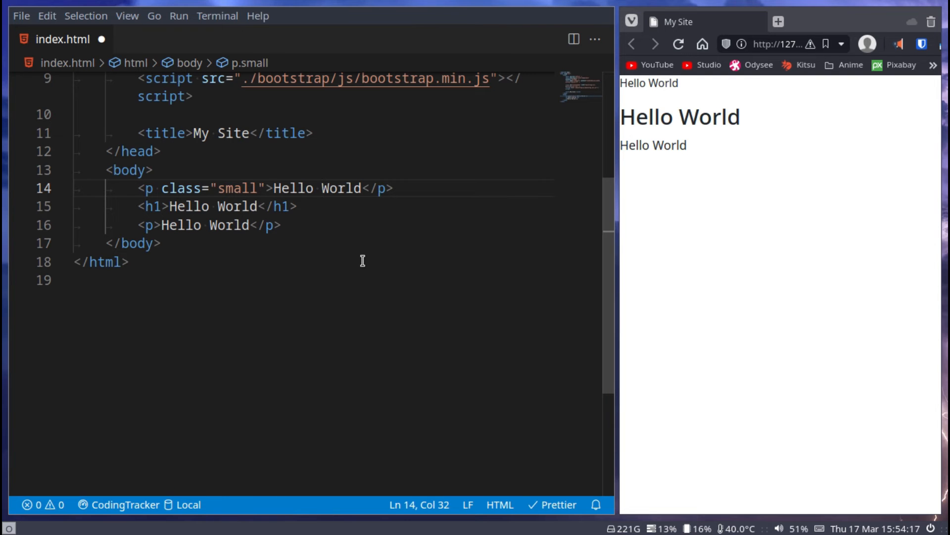
type("<span>")
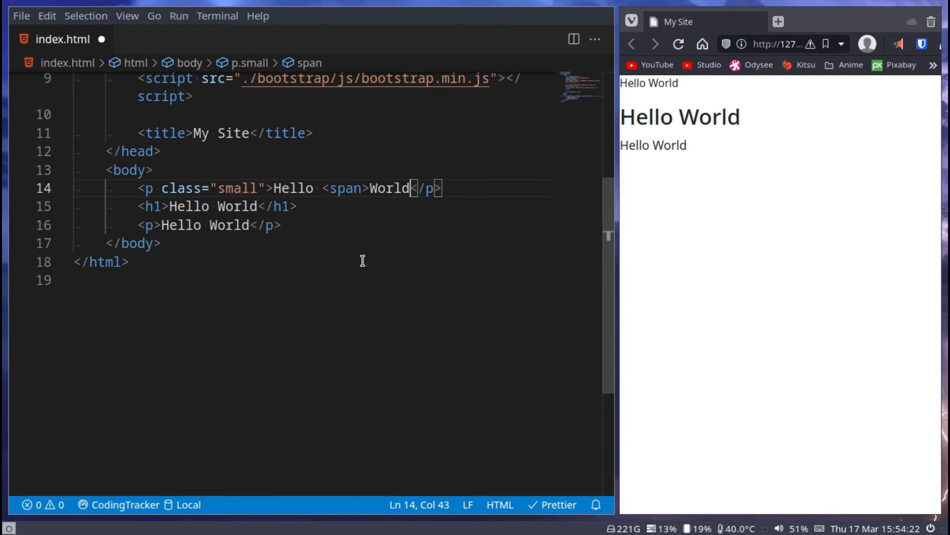
type("</span>")
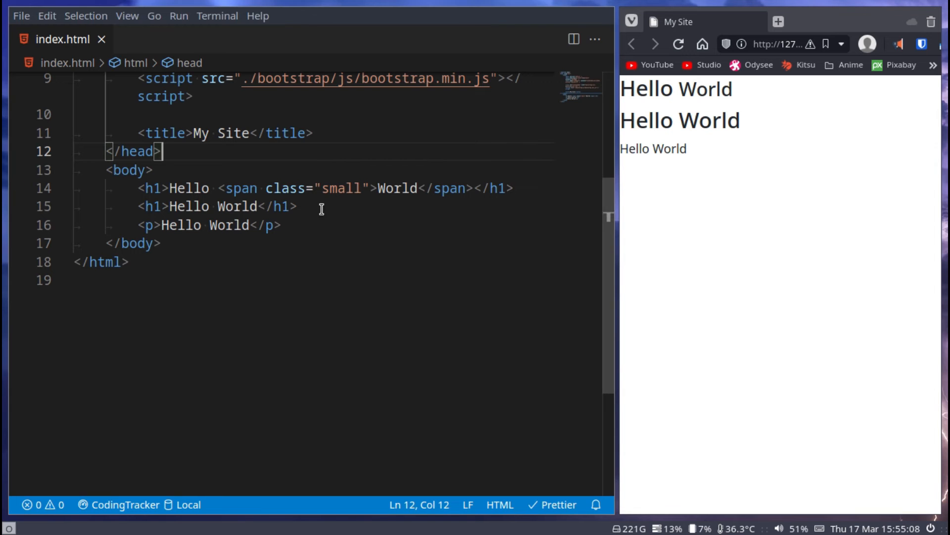
Replace the span's 'small' class with 'mark' to highlight 'World'
left_click_drag(266, 188, 373, 188)
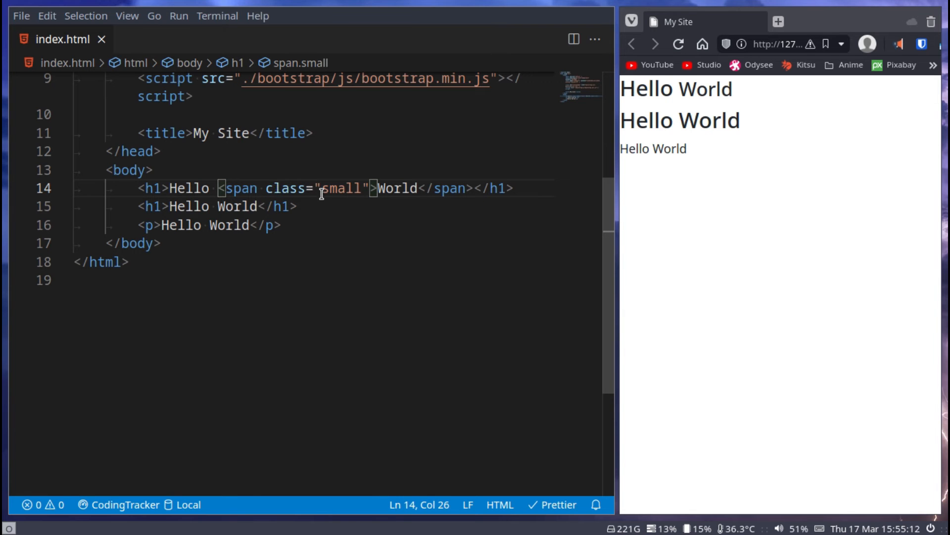
double_click(341, 189)
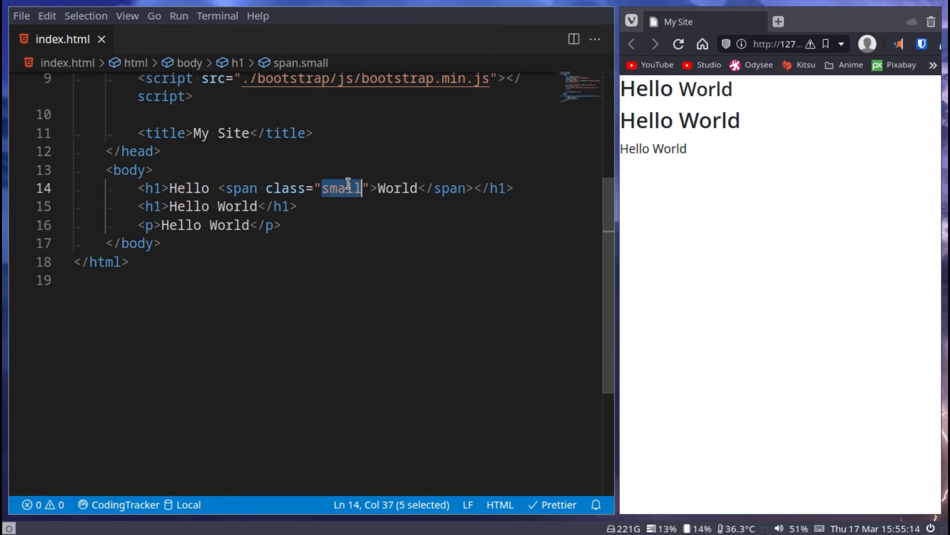
type("mark")
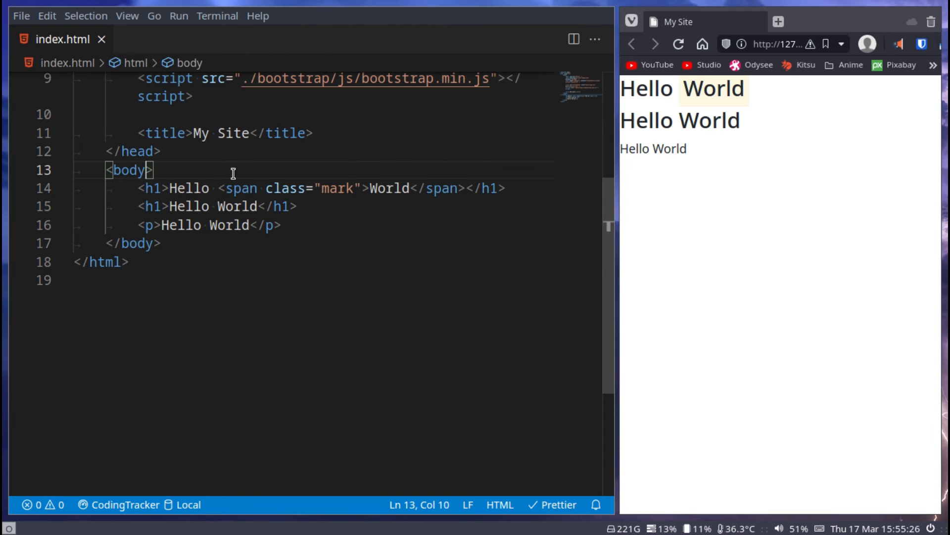
type("style=\"\"")
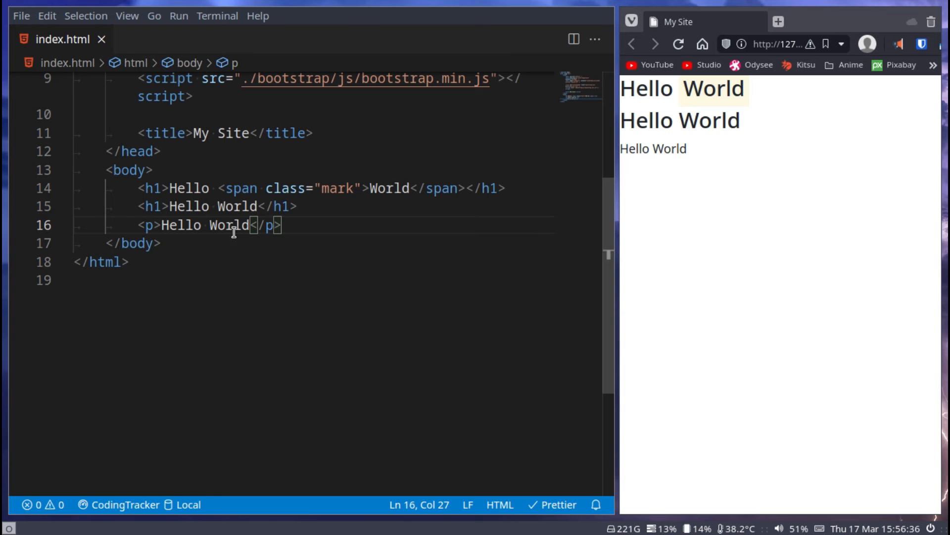
Expand Emmet lorem into the last paragraph and give it class 'blockquote'
left_click(250, 225)
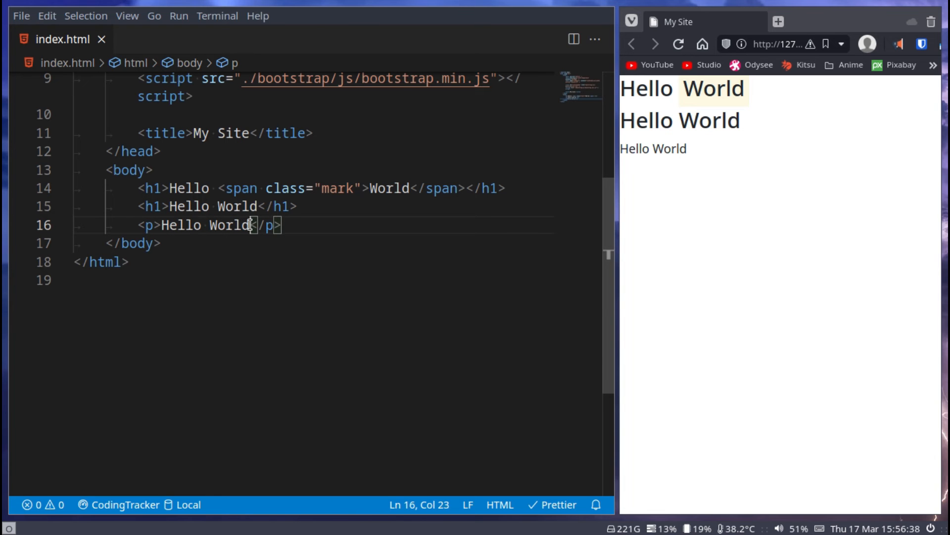
type("lor")
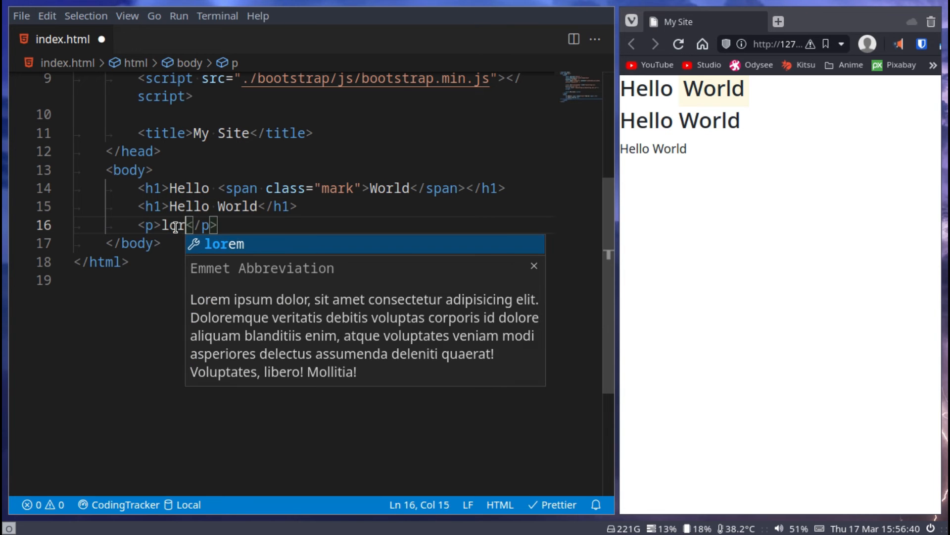
key("Tab")
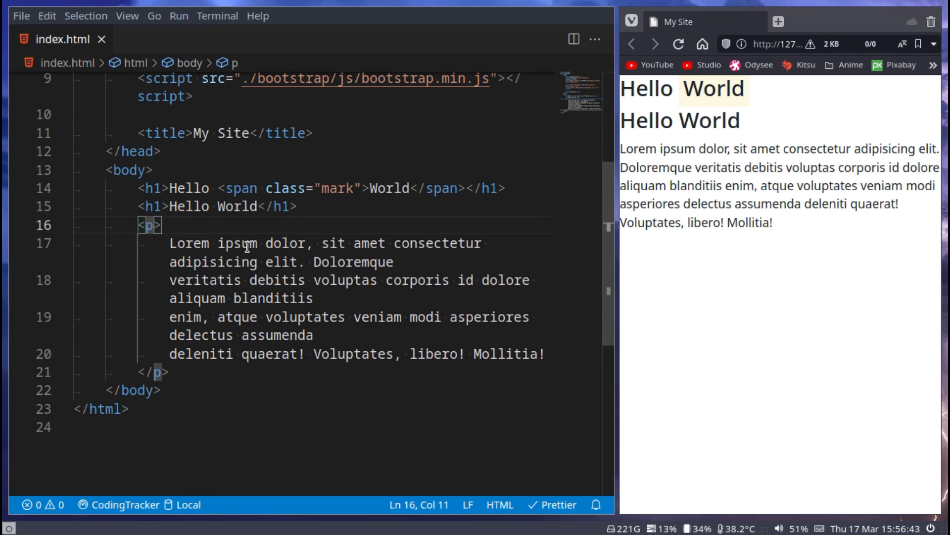
type("class=\"")
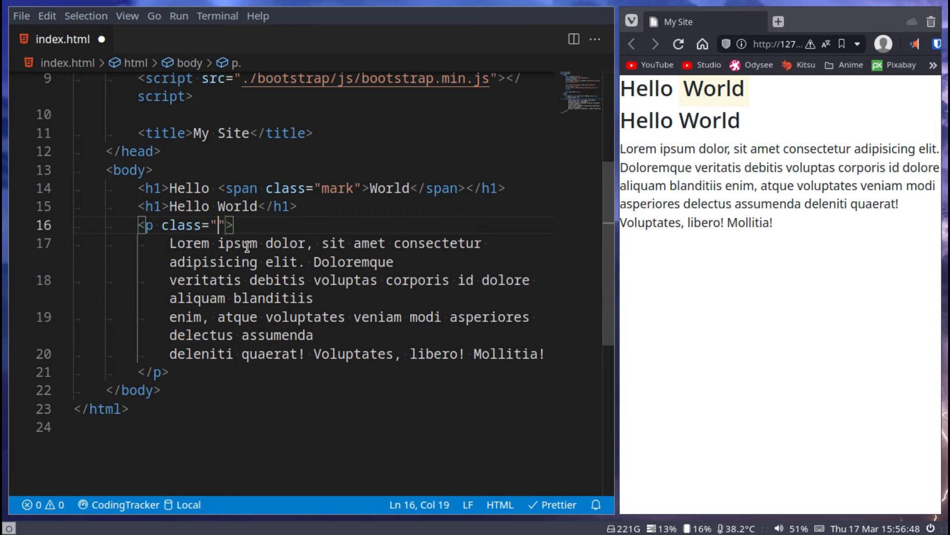
type("blockqu")
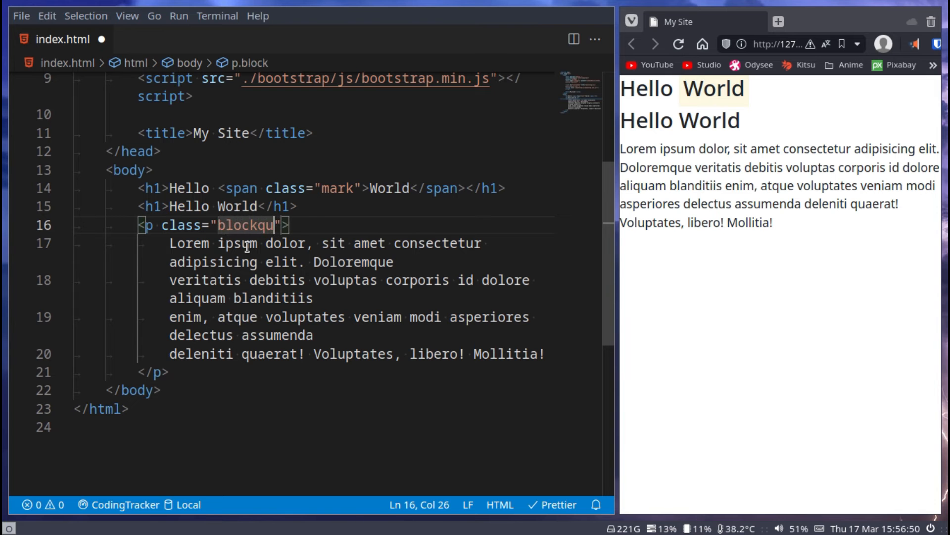
type("ote")
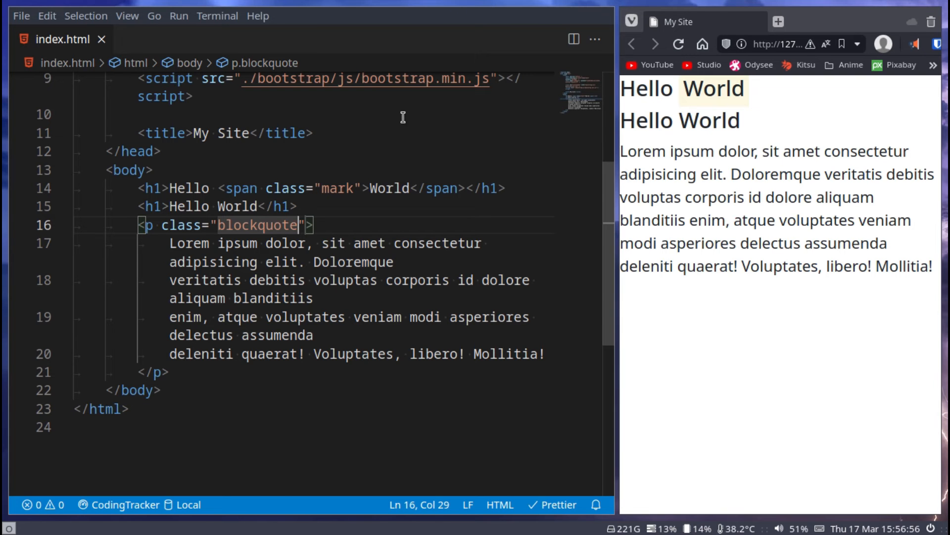
Add a trimmed lorem paragraph below the quote with class 'blockquote-footer'
key("Enter")
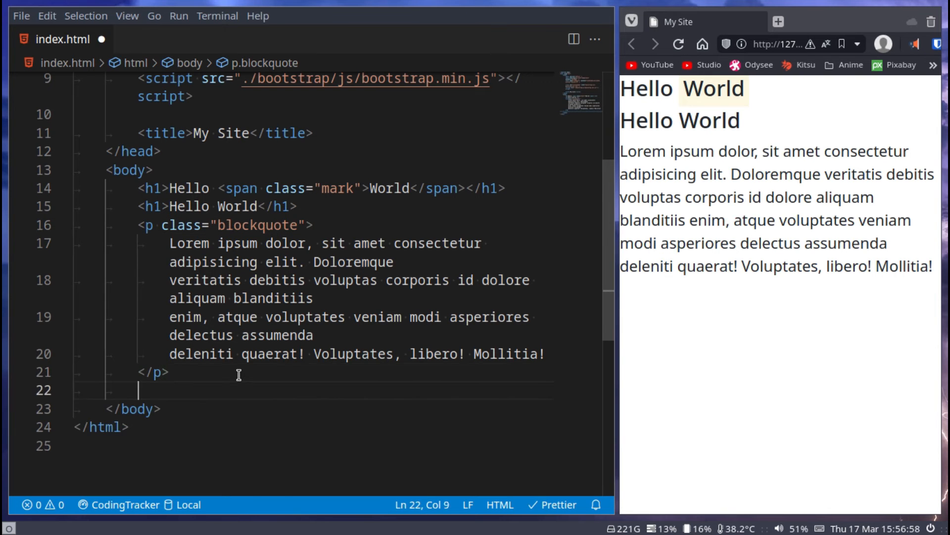
type("lorem")
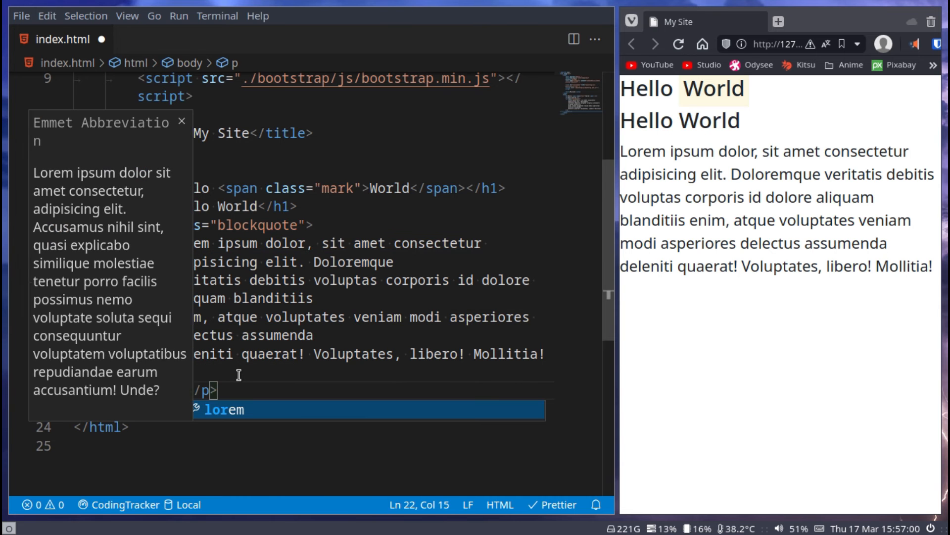
key("Tab")
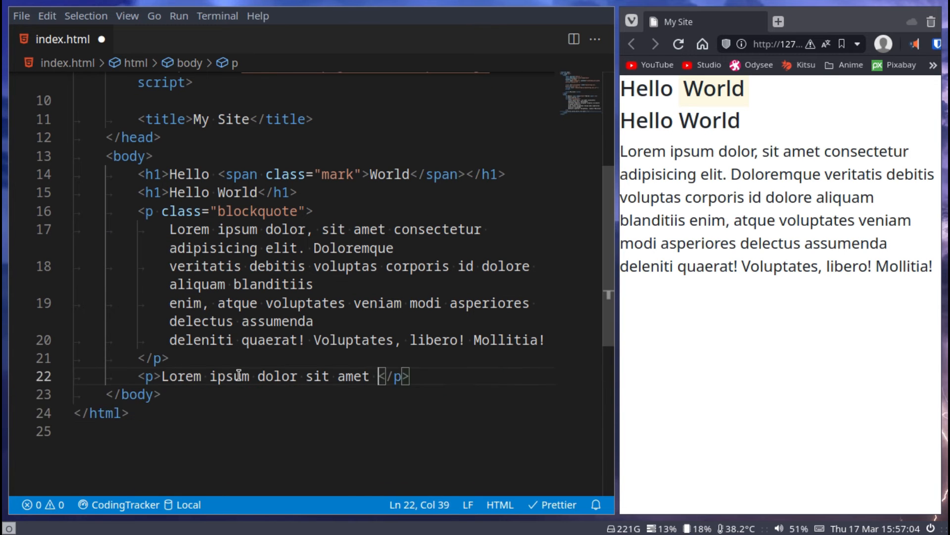
key("BackSpace")
type(" class=\"")
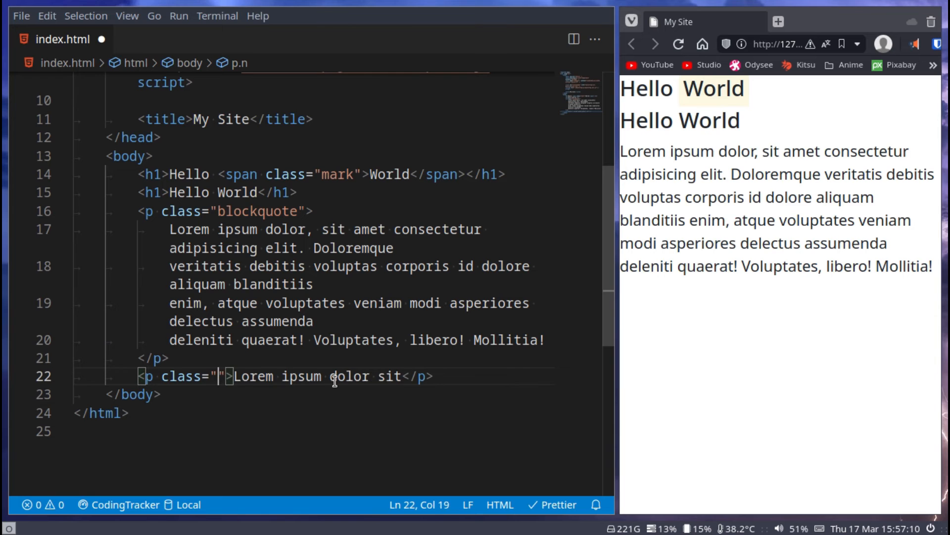
type("blockquote")
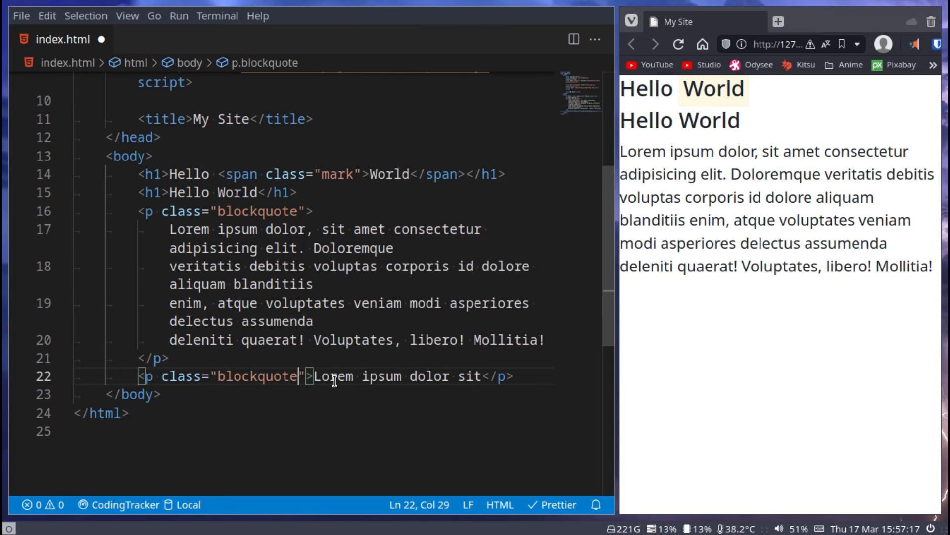
type("-footer")
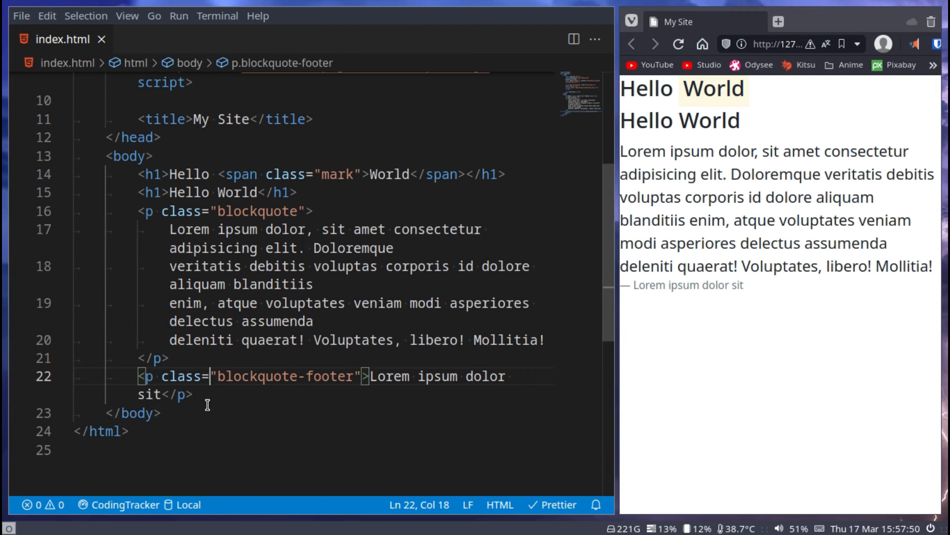
Set the paragraph class to 'lead' and insert a plain lorem paragraph after it
left_click(154, 358)
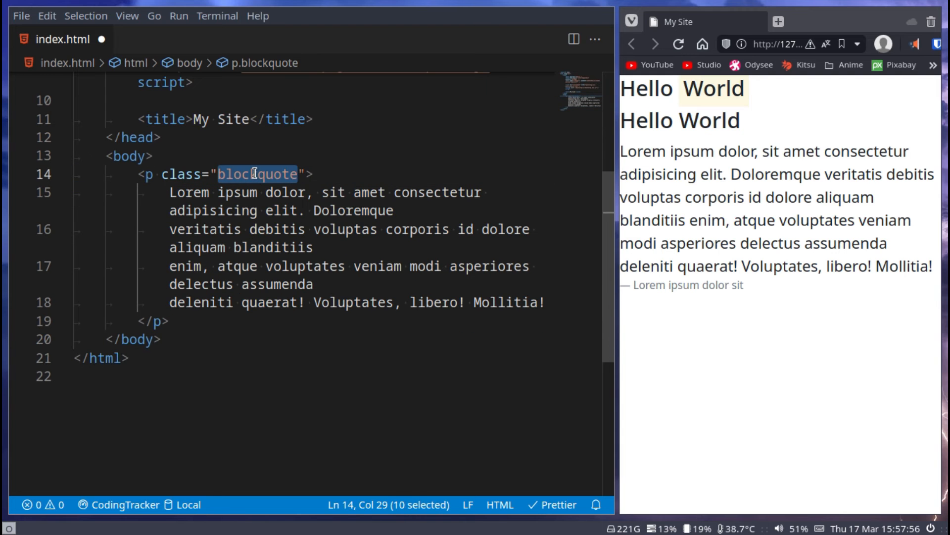
type("load")
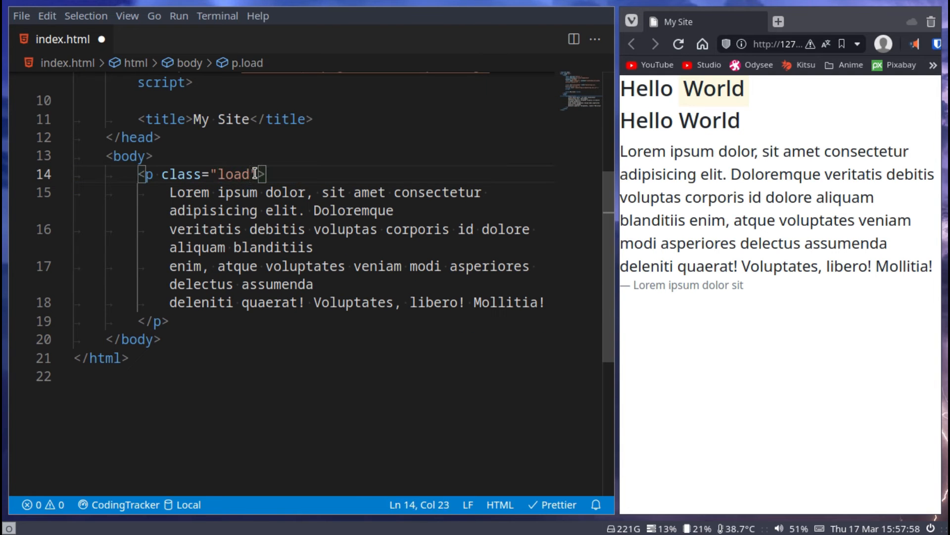
type("lead")
type("p")
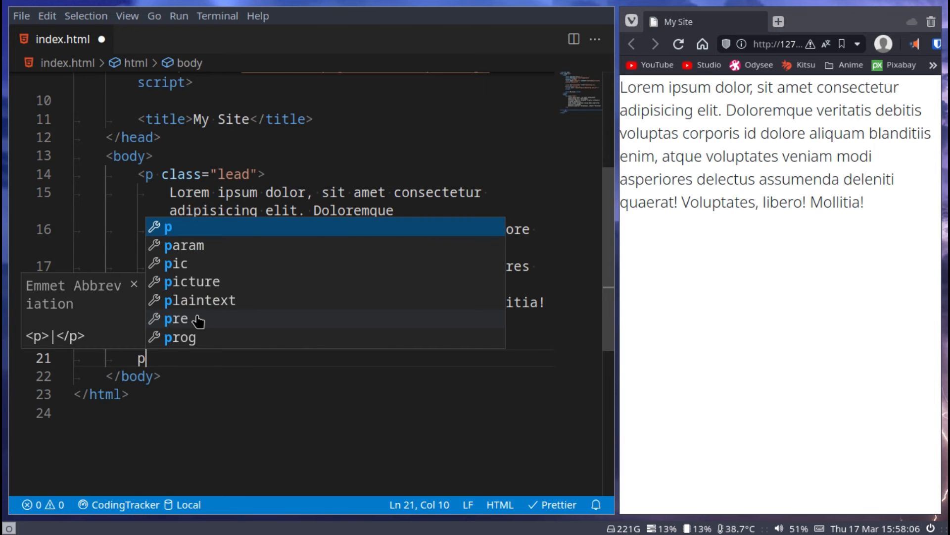
key("Tab")
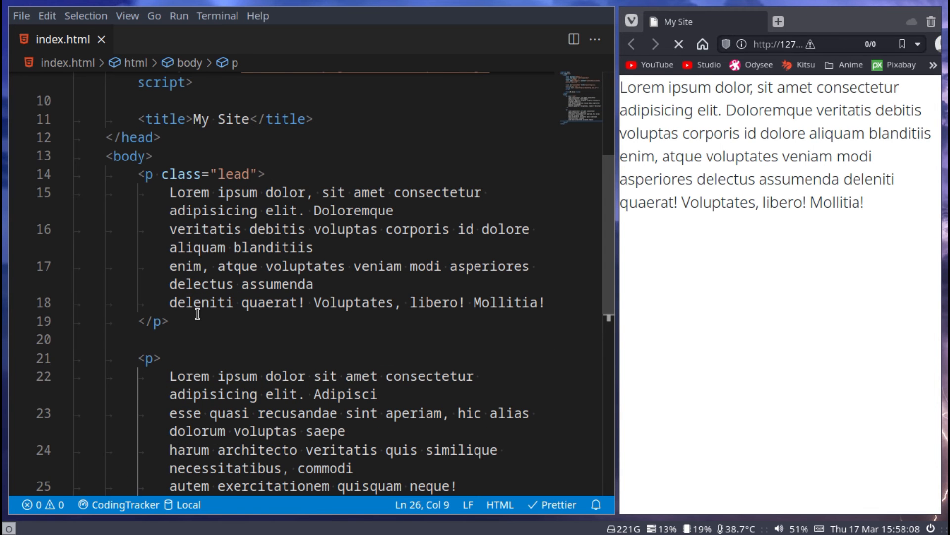
left_click(678, 45)
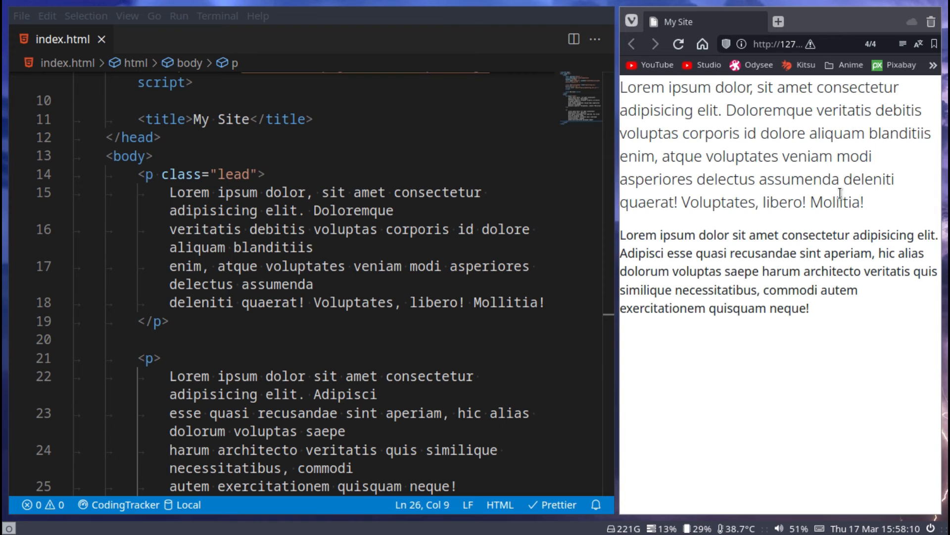
Change the first paragraph's class from 'lead' to text-end, then to text-start
double_click(233, 175)
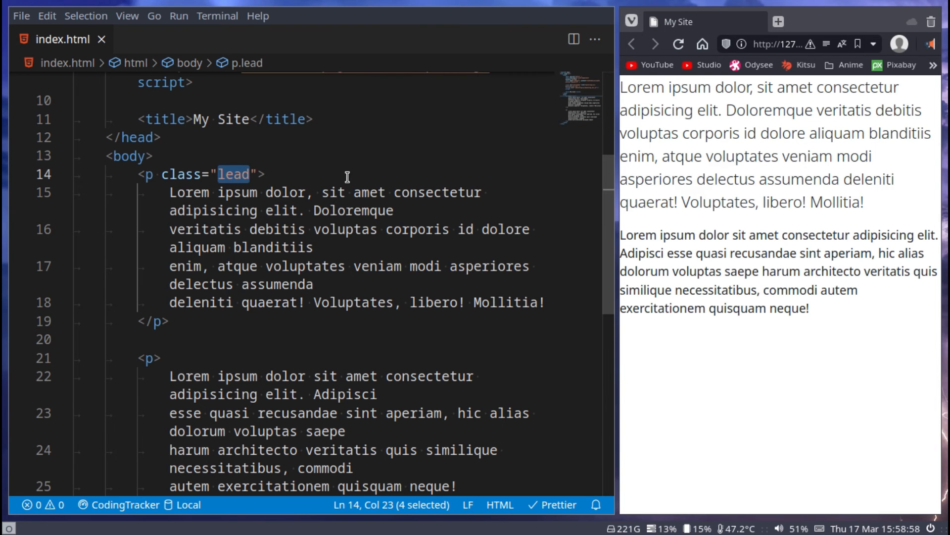
type("text-")
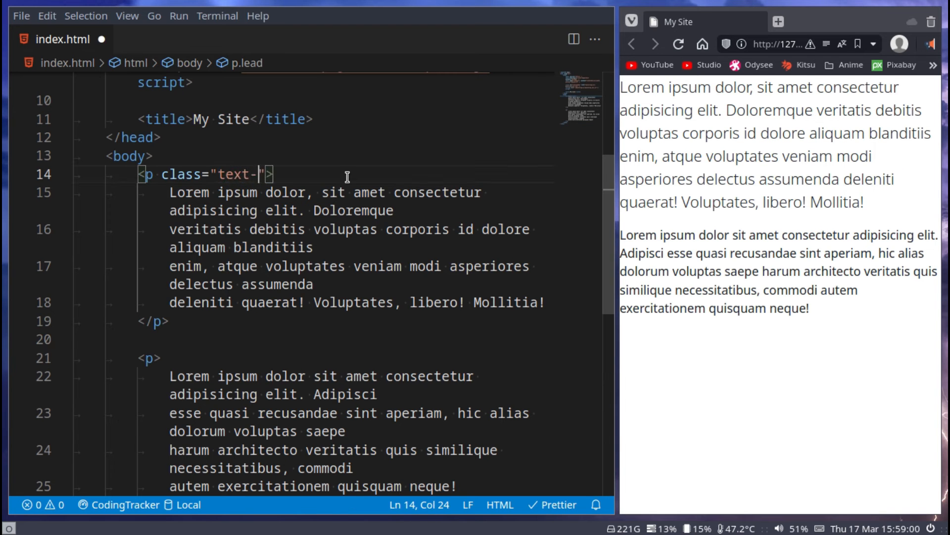
type("end")
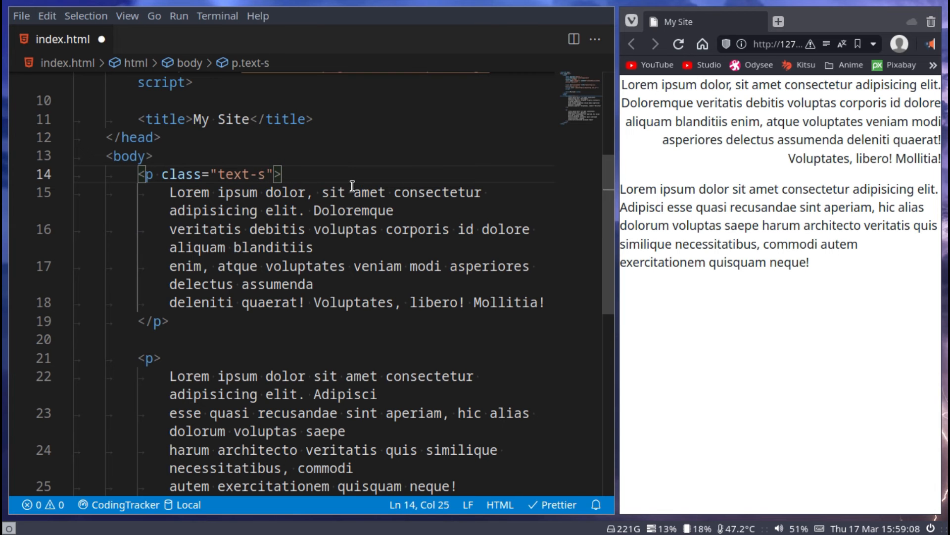
type("art")
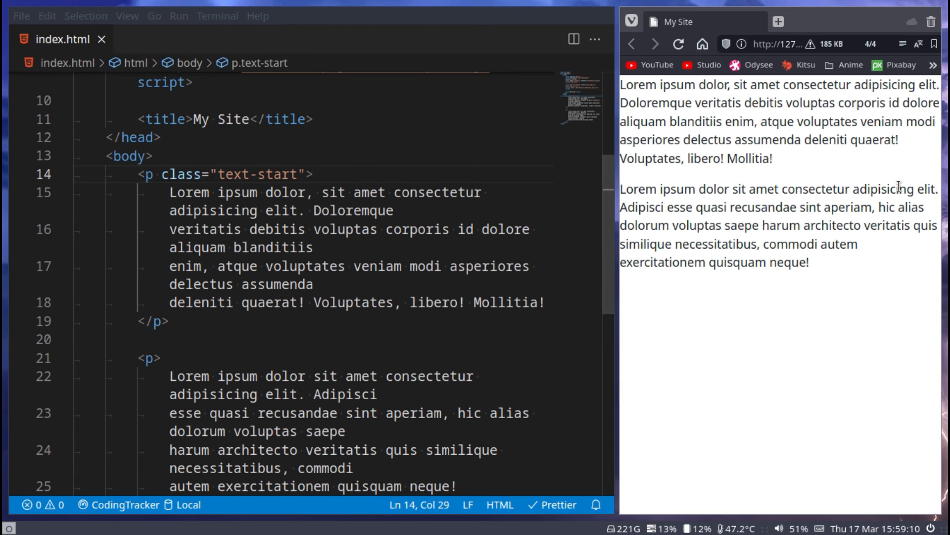
left_click_drag(620, 84, 672, 122)
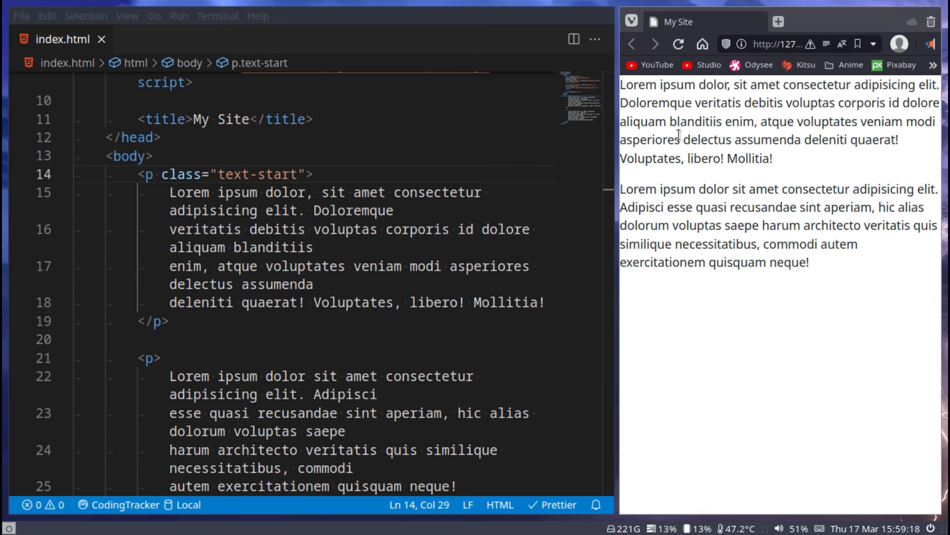
double_click(252, 174)
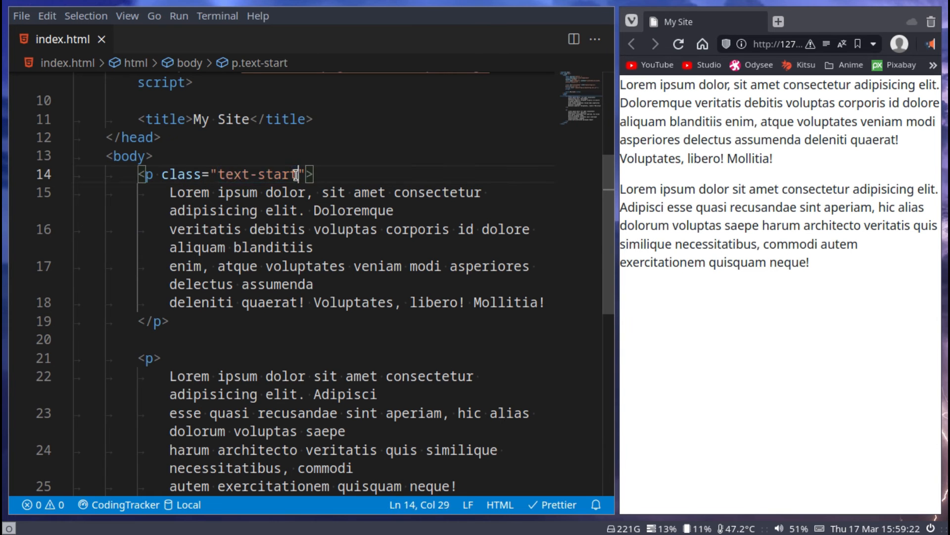
Cycle the paragraph class through text-nowrap, text-lowercase, text-uppercase and text-capitalize
key("BackSpace")
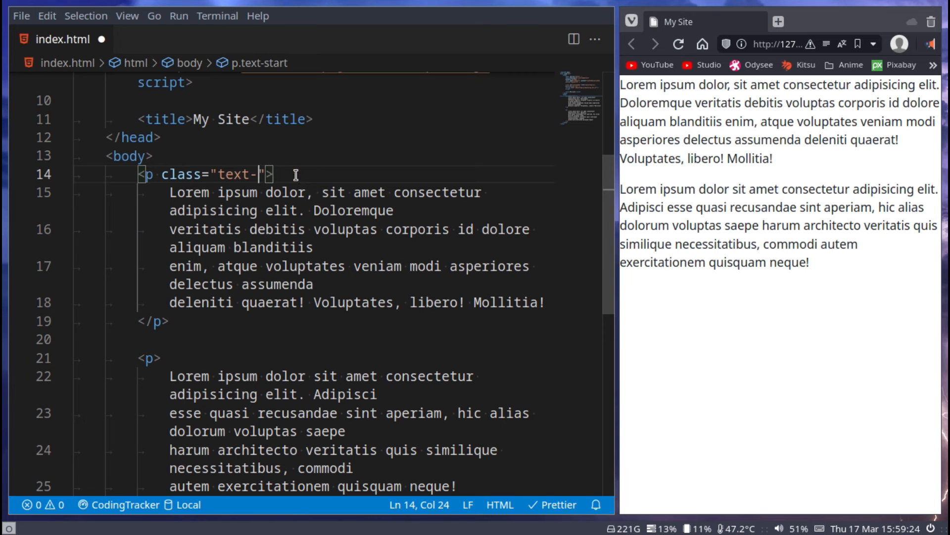
type("nowrap")
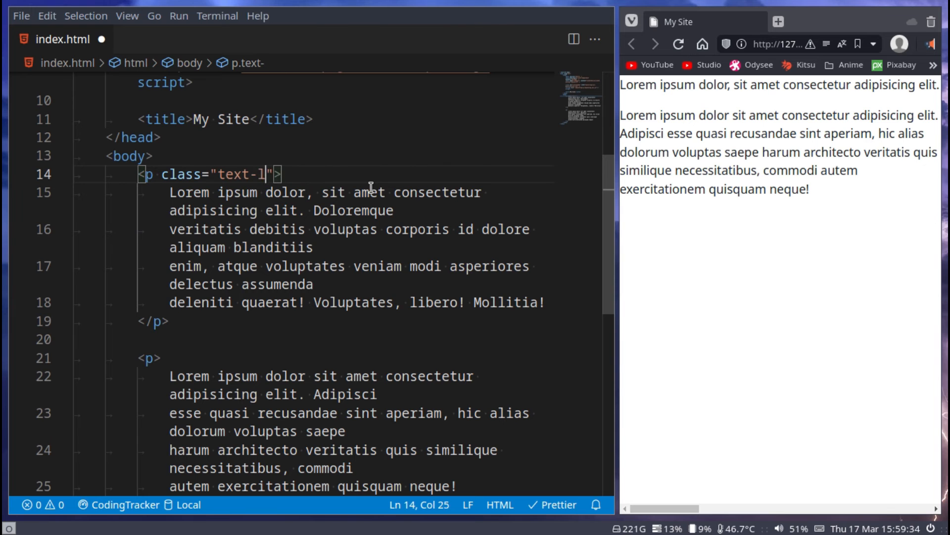
type("owercase")
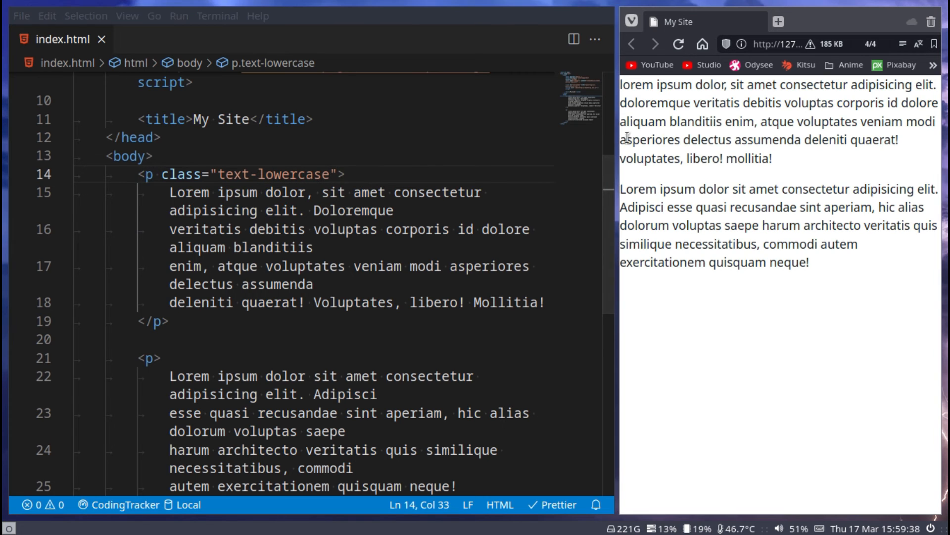
key("BackSpace")
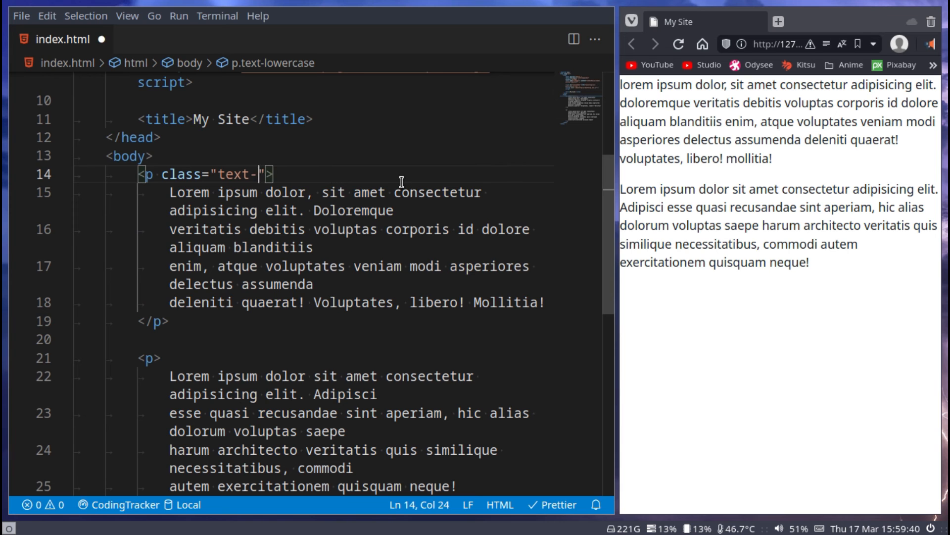
type("uppercase")
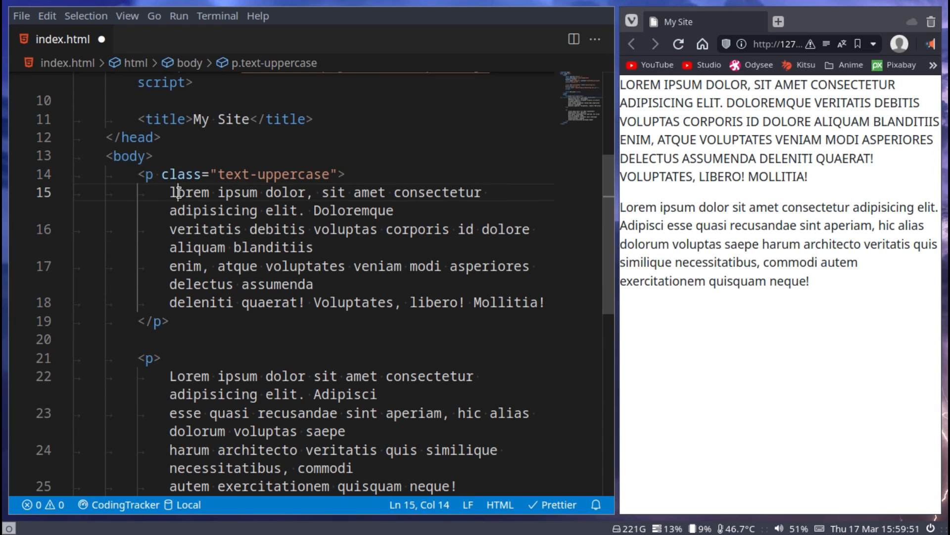
double_click(292, 174)
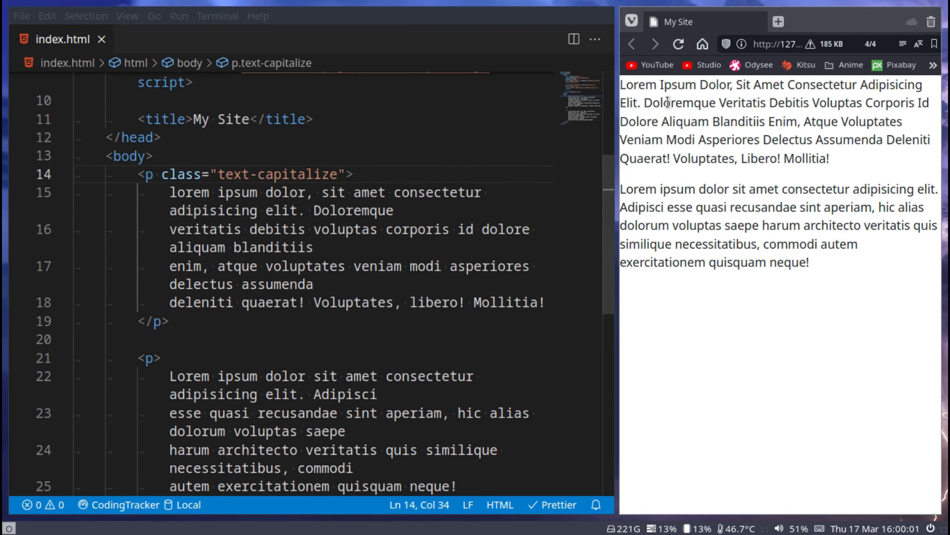
double_click(665, 84)
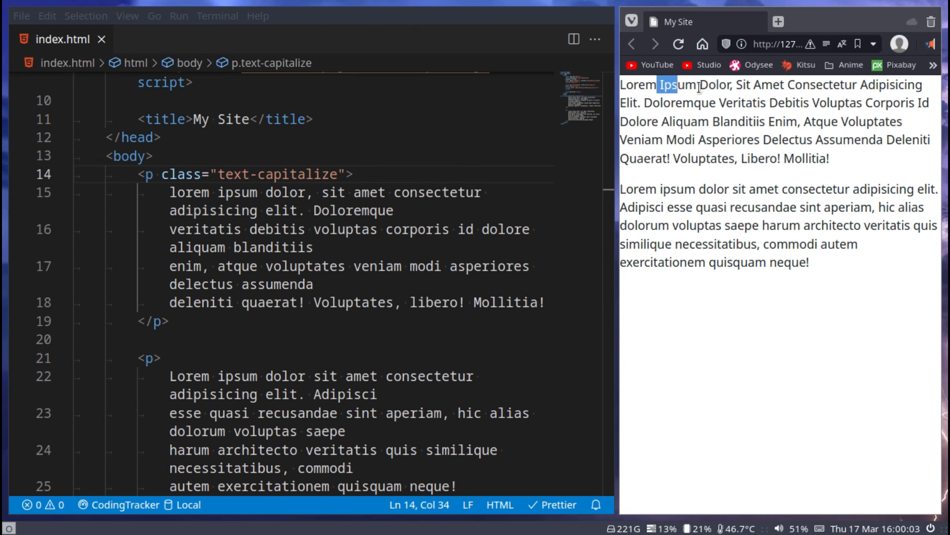
mouse_move(643, 163)
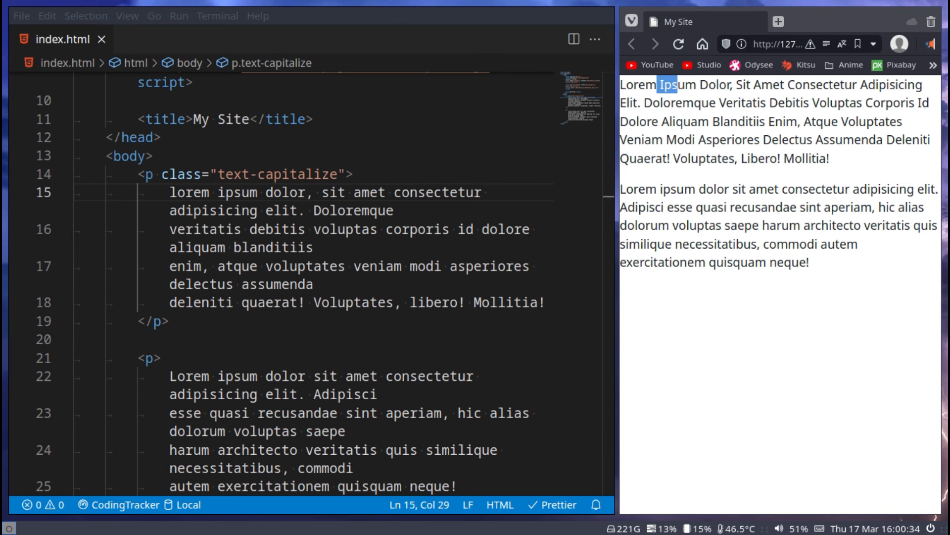
Remove the paragraph's class and second paragraph, then comment out the Bootstrap link and script lines
left_click(66, 358)
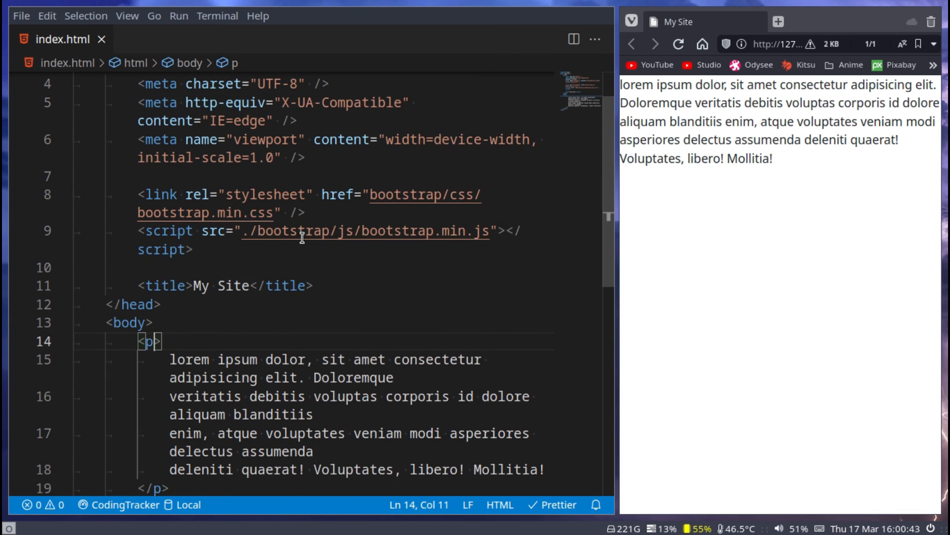
scroll("down", 3)
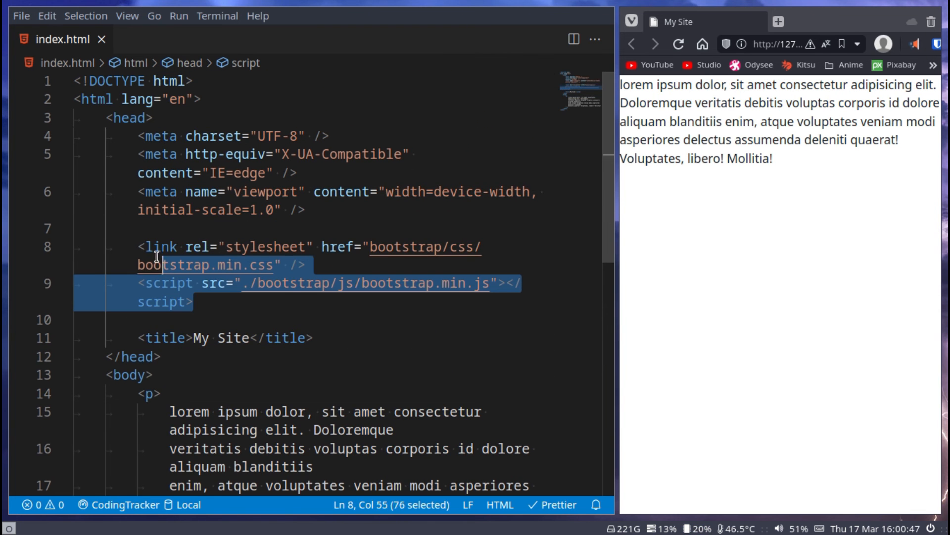
key("Ctrl+/")
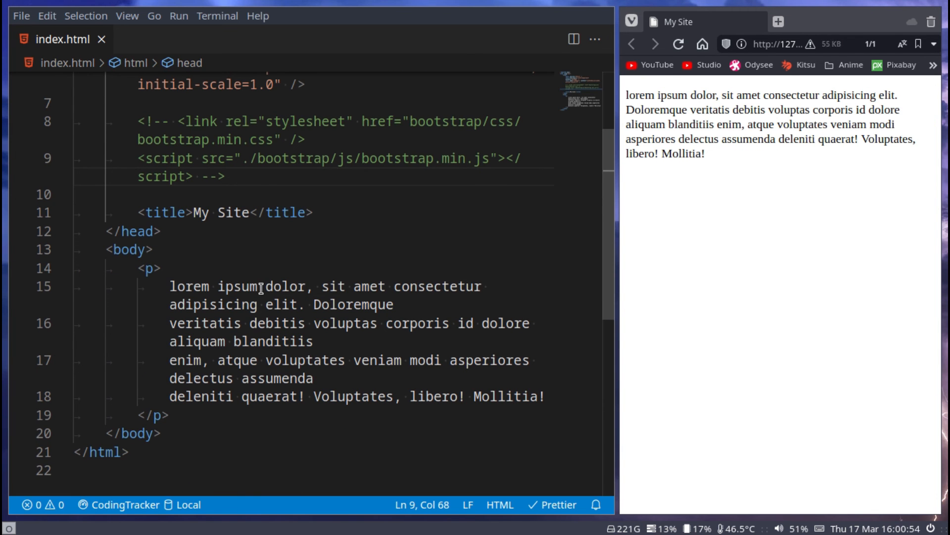
Wrap 'dolor' in <abbr title="$$$$$$$">, keeping the Bootstrap includes commented out
type("abbr title=\"$$$$$$$\">")
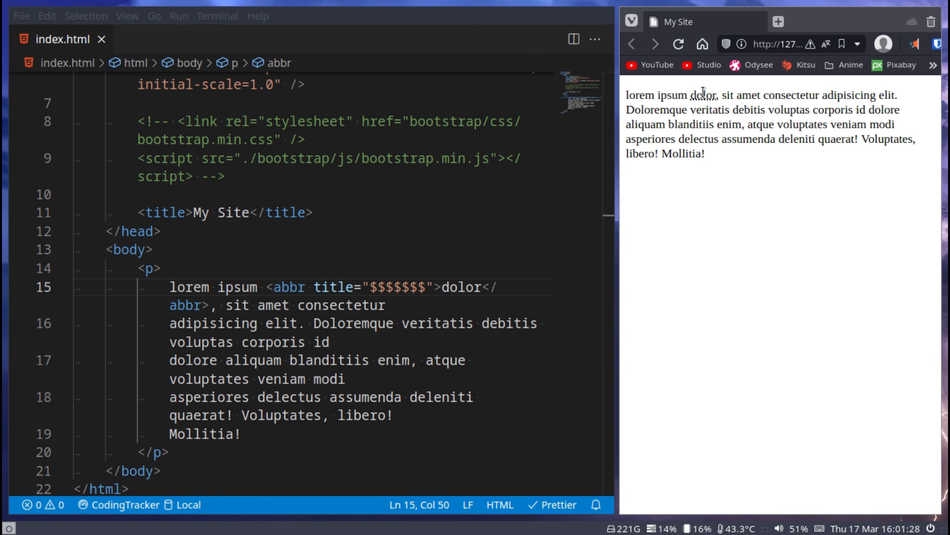
mouse_move(703, 94)
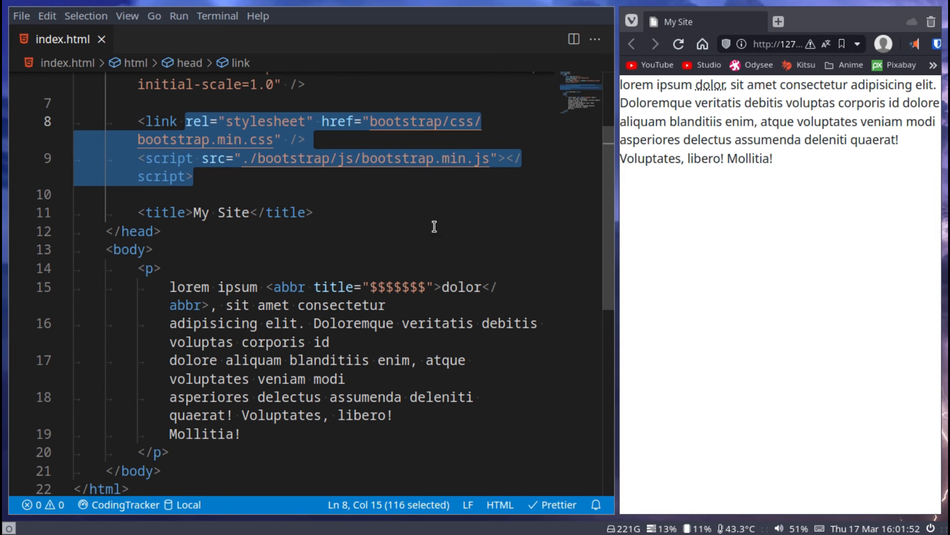
mouse_move(319, 145)
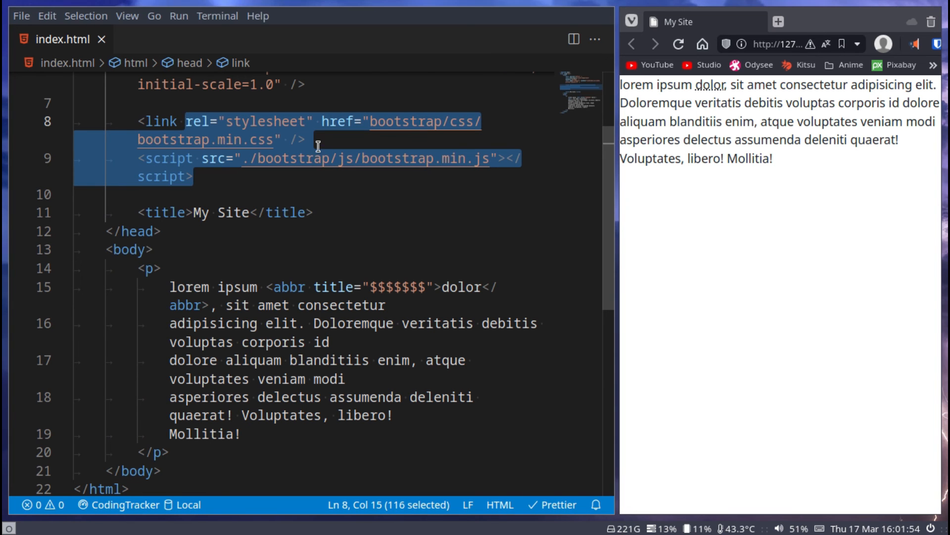
key("ctrl+/")
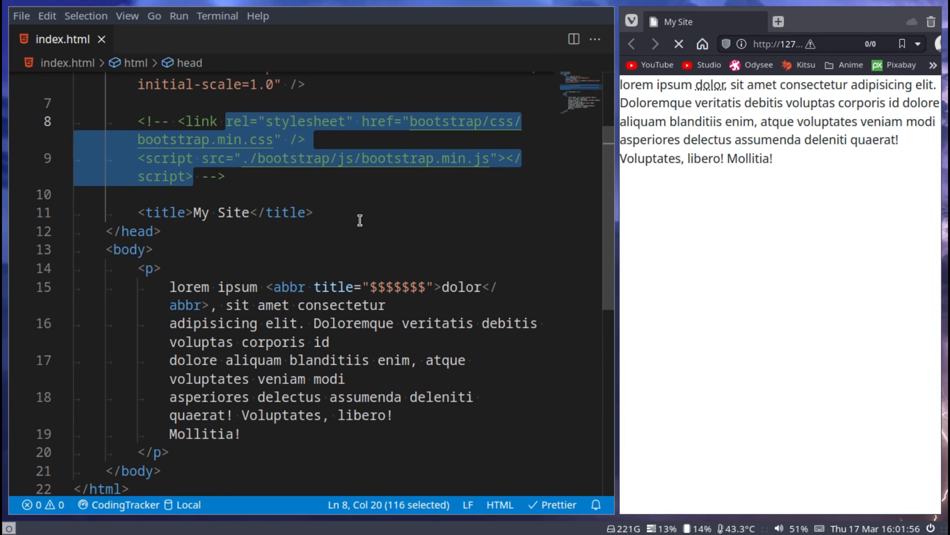
mouse_move(298, 288)
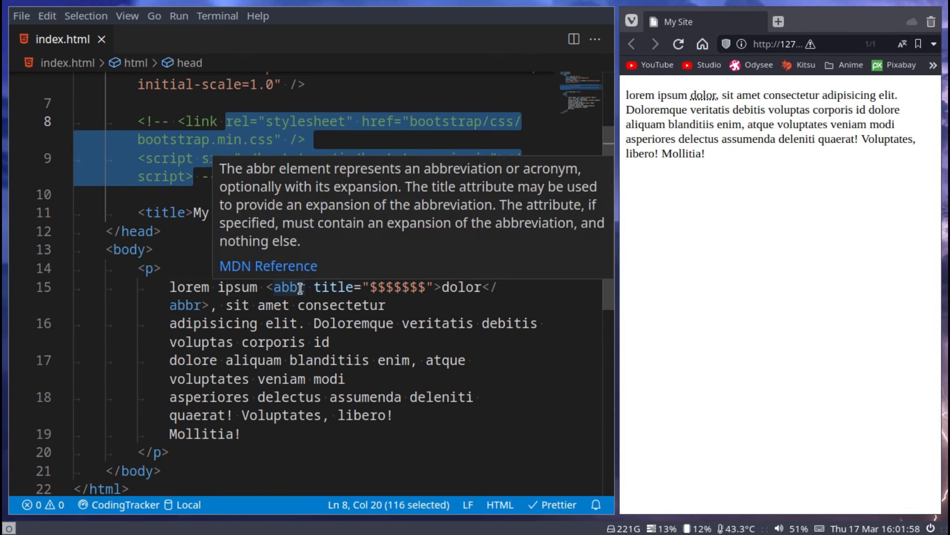
Turn the abbr into a title-less kbd element reading 'ctrl + c' and check the preview
type("kb")
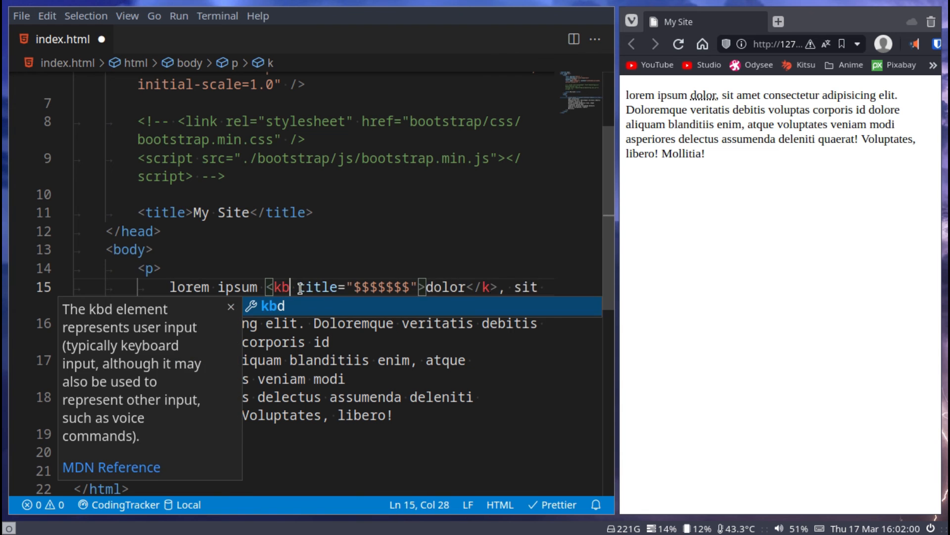
type("d")
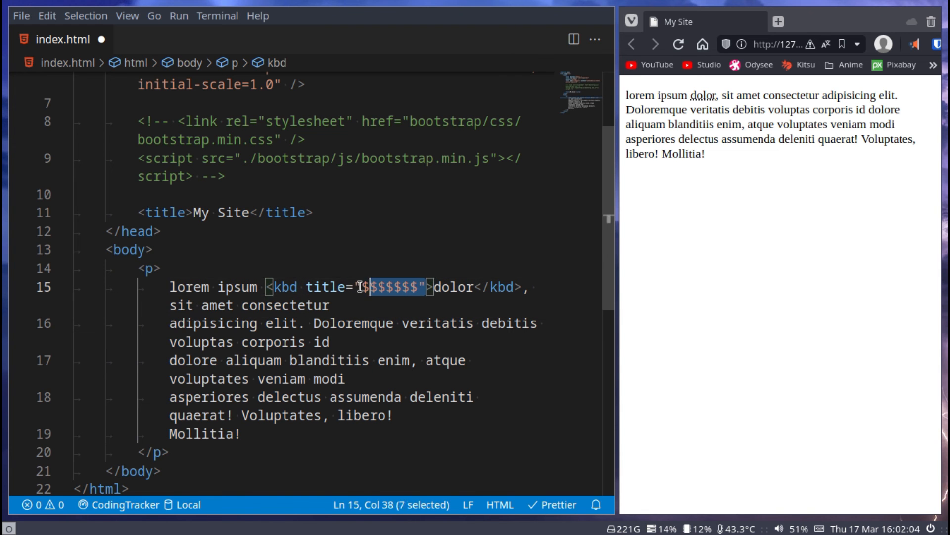
key("Delete")
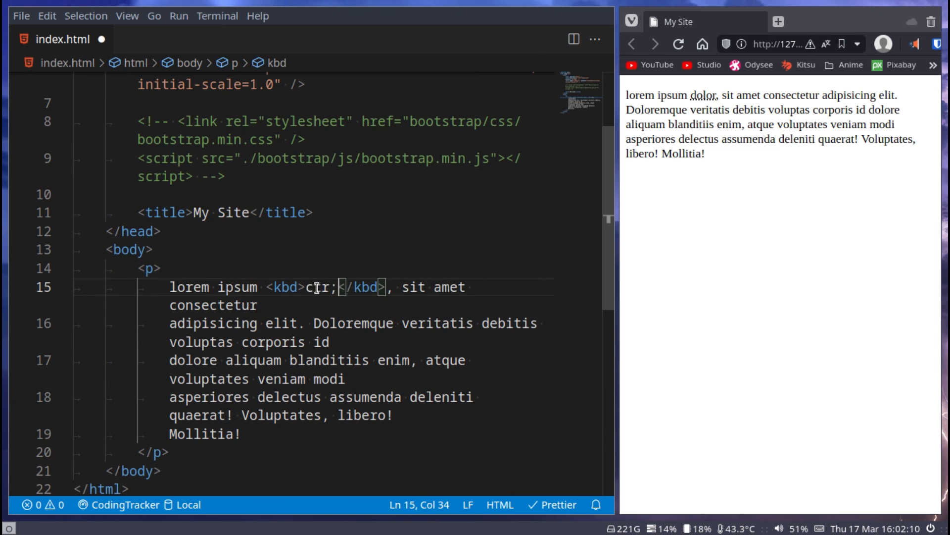
type("l+")
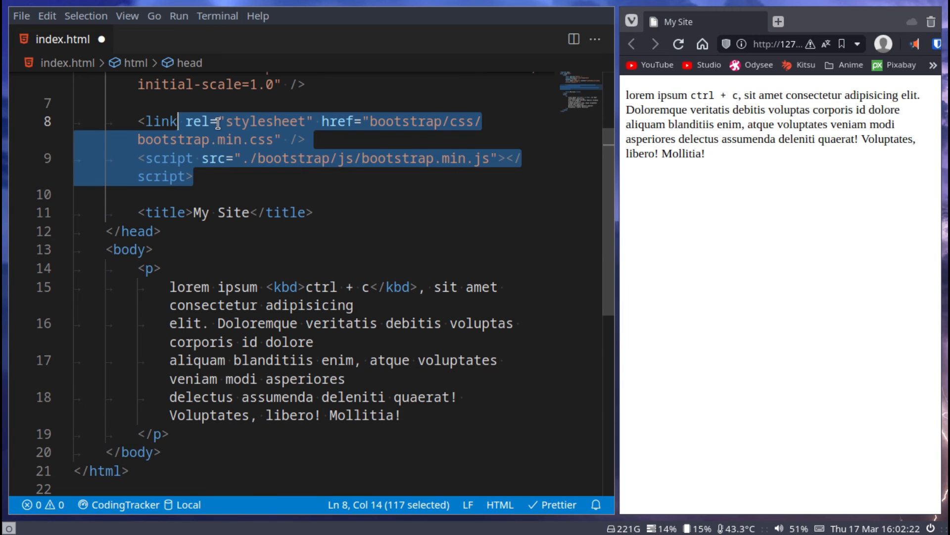
left_click(677, 45)
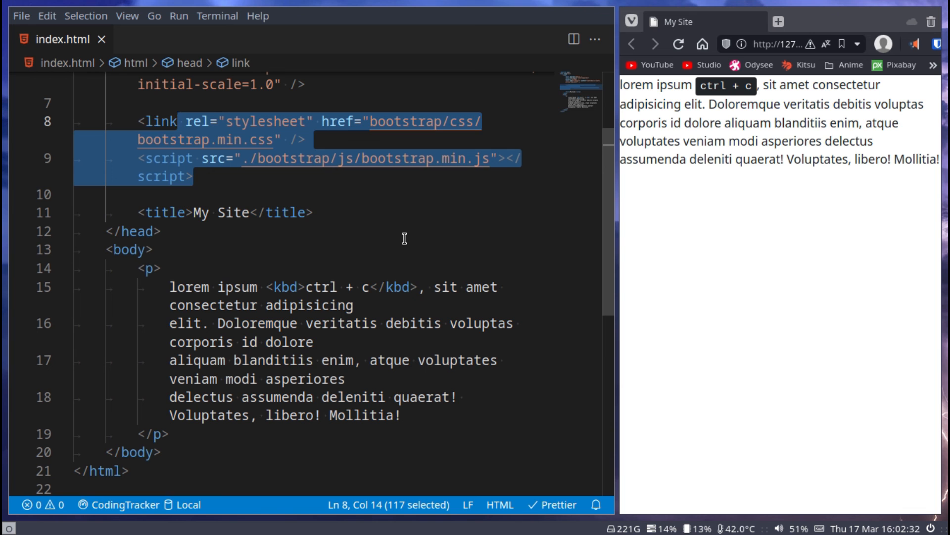
mouse_move(306, 275)
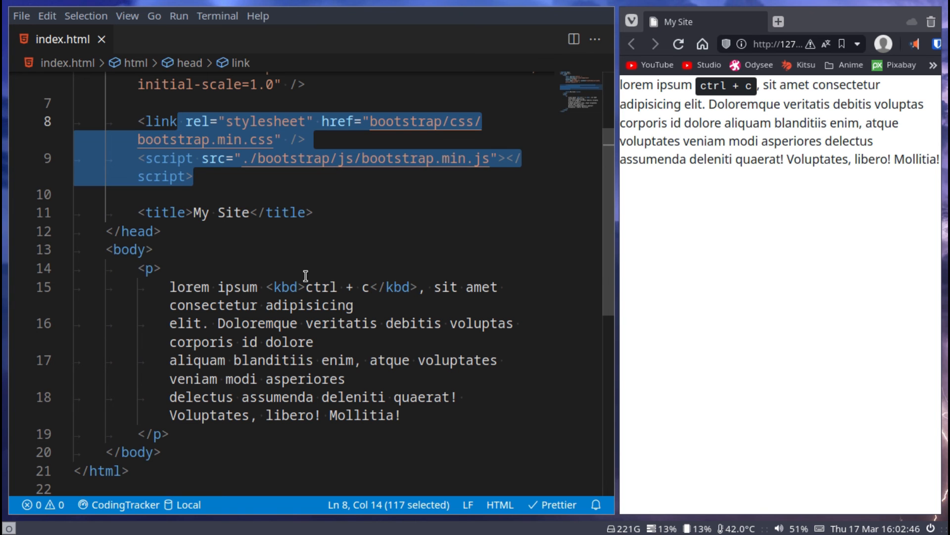
mouse_move(300, 283)
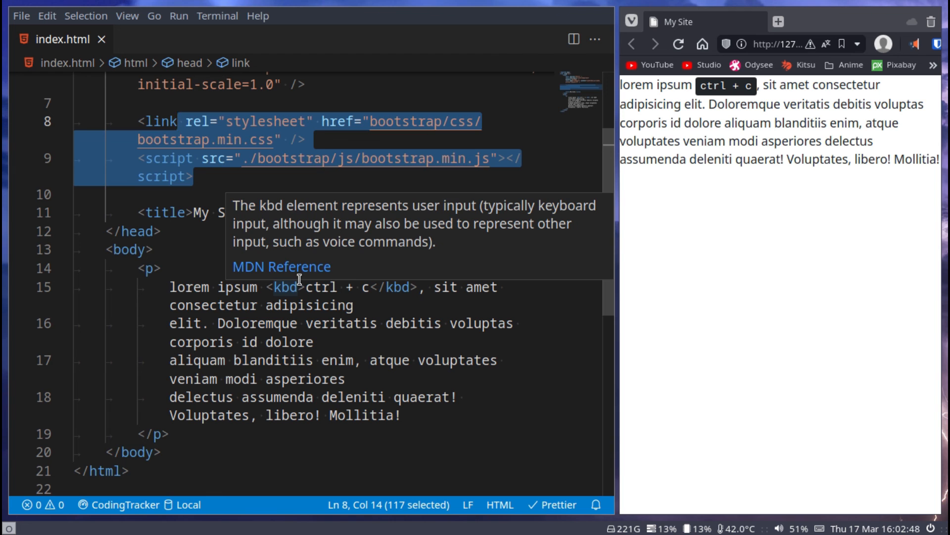